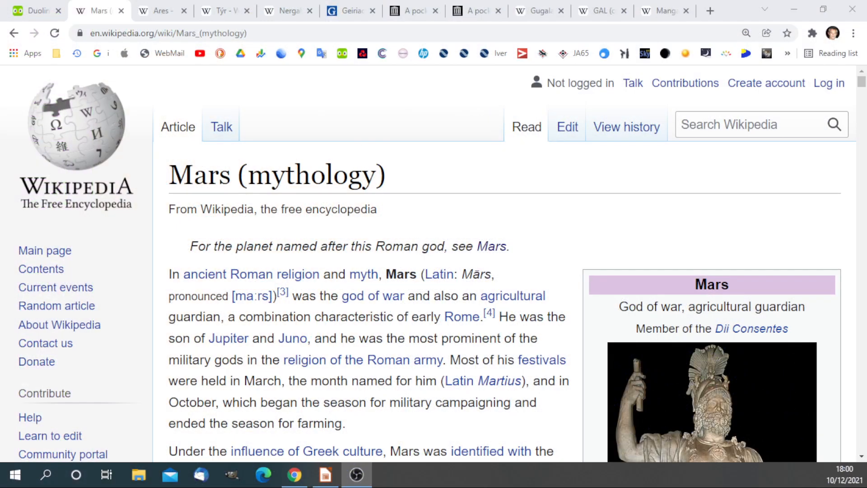
{"action": "mouse_move", "coordinate": [528, 216]}
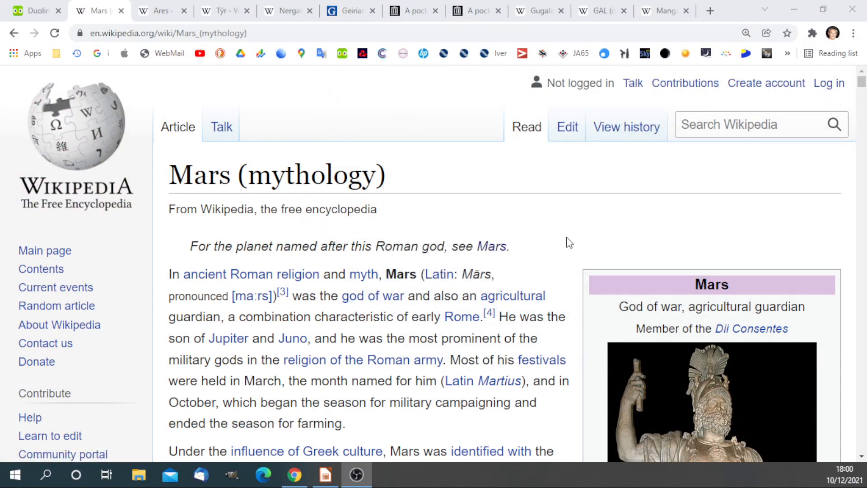
Step: Scroll the Mars (mythology) Wikipedia article down to its Origin and Birth sections
{"action": "scroll", "scroll_direction": "down", "scroll_amount": 3}
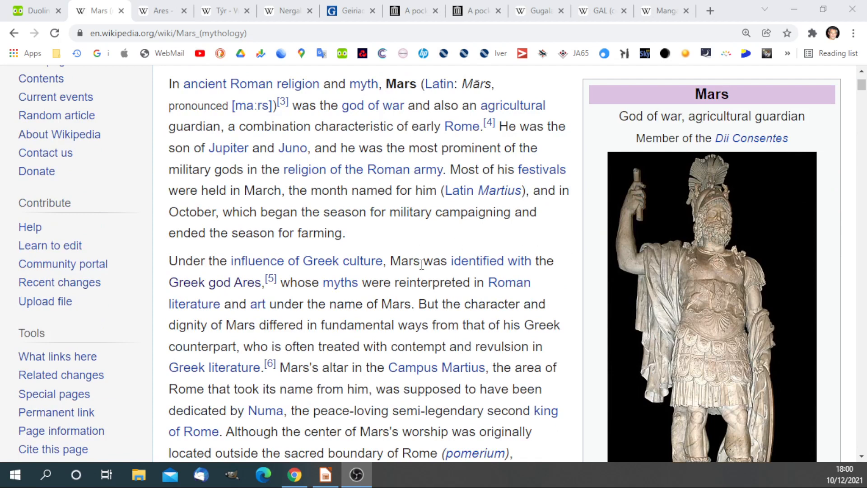
{"action": "mouse_move", "coordinate": [258, 303]}
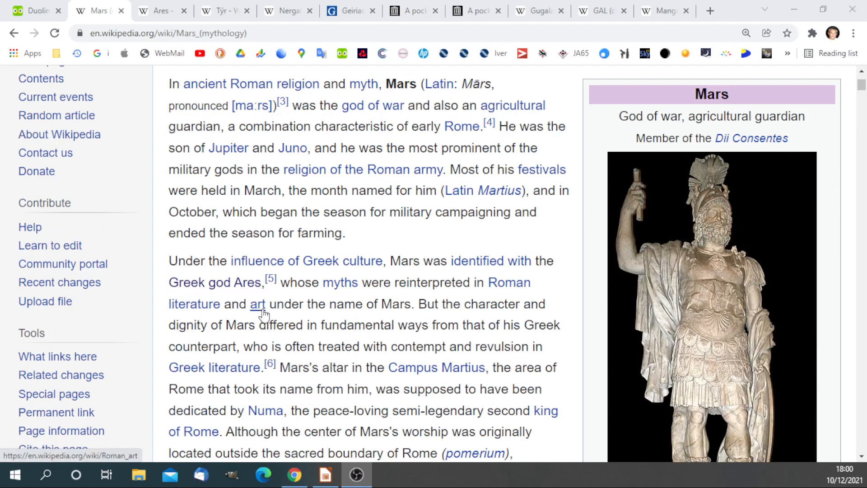
{"action": "scroll", "scroll_direction": "down", "scroll_amount": 3}
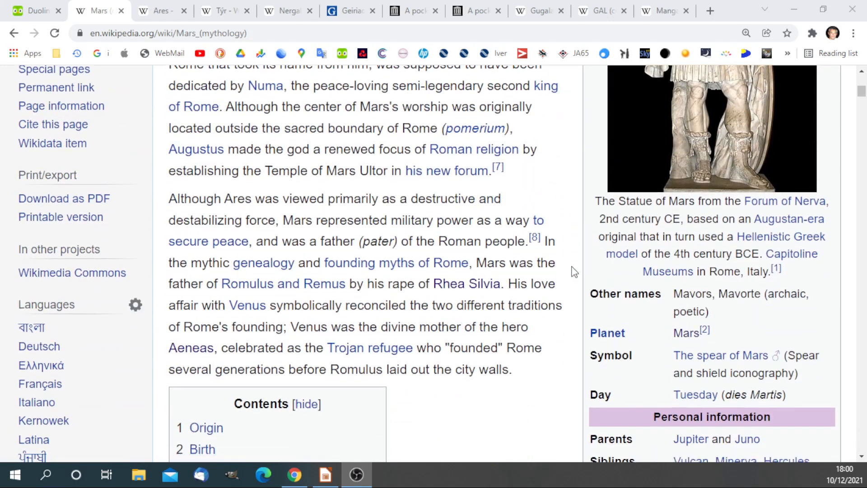
{"action": "scroll", "scroll_direction": "down", "scroll_amount": 3}
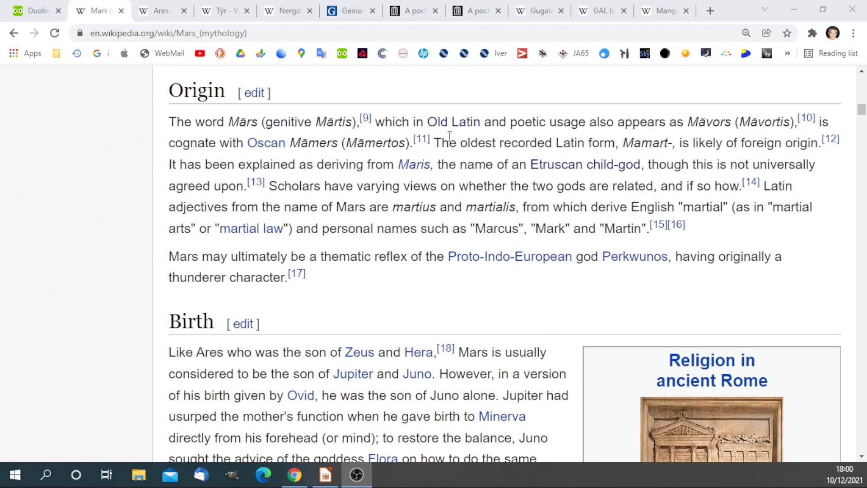
{"action": "mouse_move", "coordinate": [648, 137]}
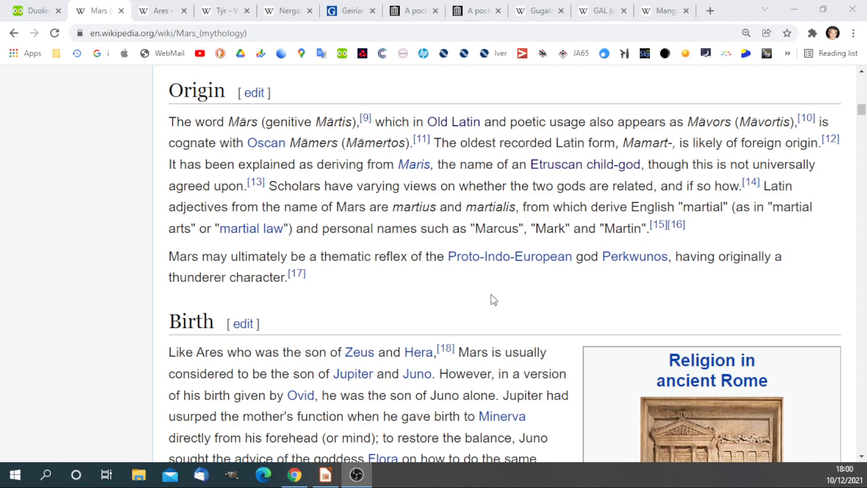
Step: Scroll past Consort to the Sacred animals passage on the woodpecker, wolf and bear
{"action": "scroll", "scroll_direction": "down", "scroll_amount": 3}
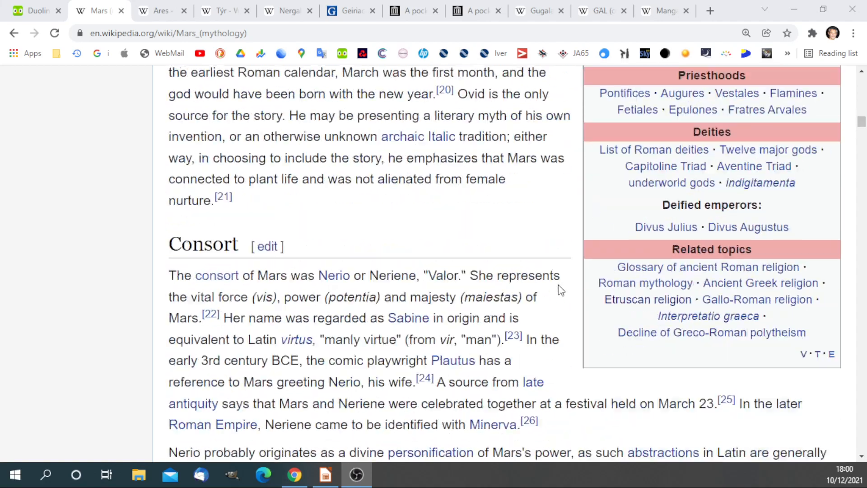
{"action": "scroll", "scroll_direction": "down", "scroll_amount": 3}
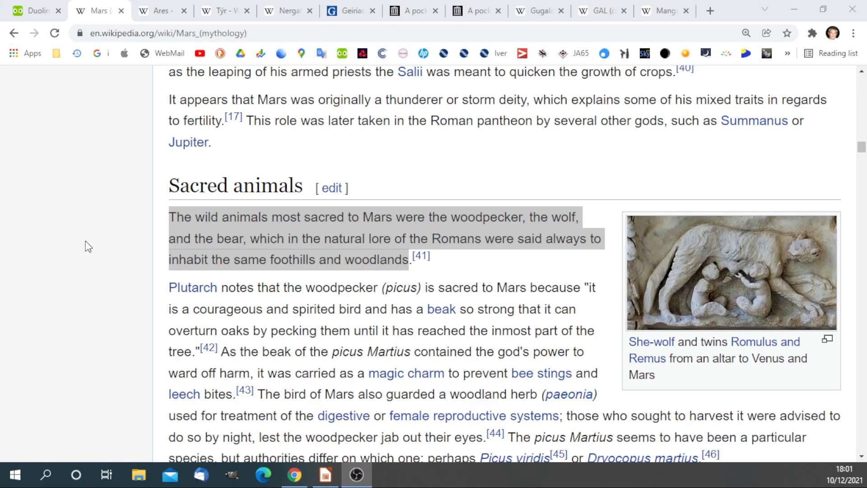
{"action": "mouse_move", "coordinate": [495, 483]}
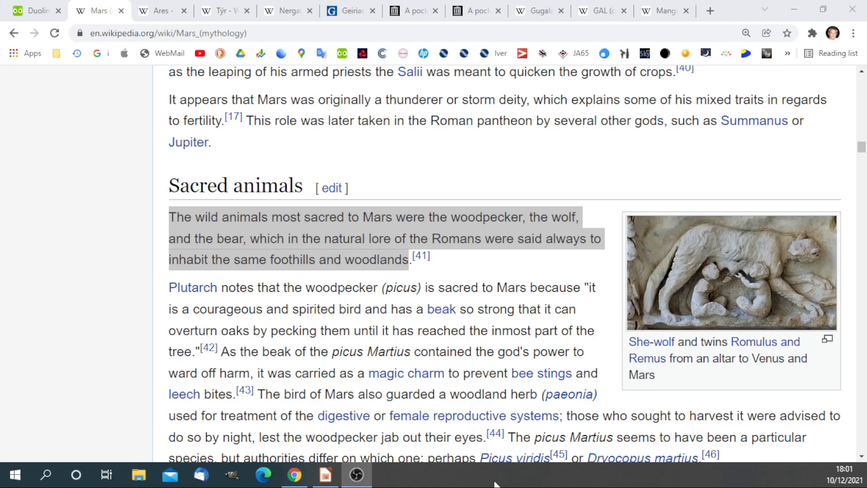
Step: Bring Mars.odp forward and add 'greatness' in red beneath the Welsh 'Mawrth'
{"action": "left_click", "coordinate": [325, 475]}
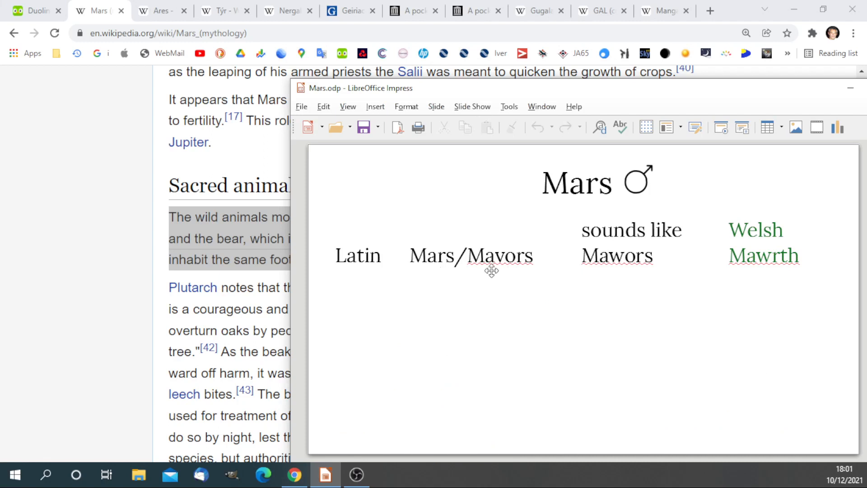
{"action": "mouse_move", "coordinate": [511, 278]}
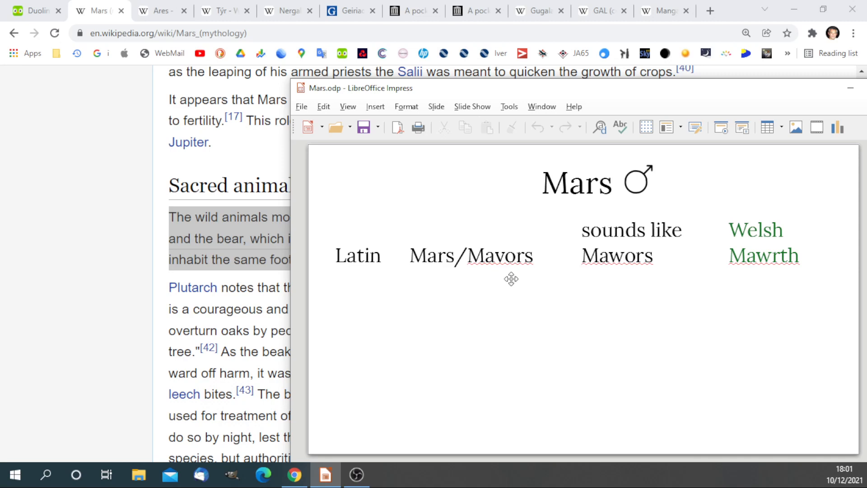
{"action": "mouse_move", "coordinate": [505, 265]}
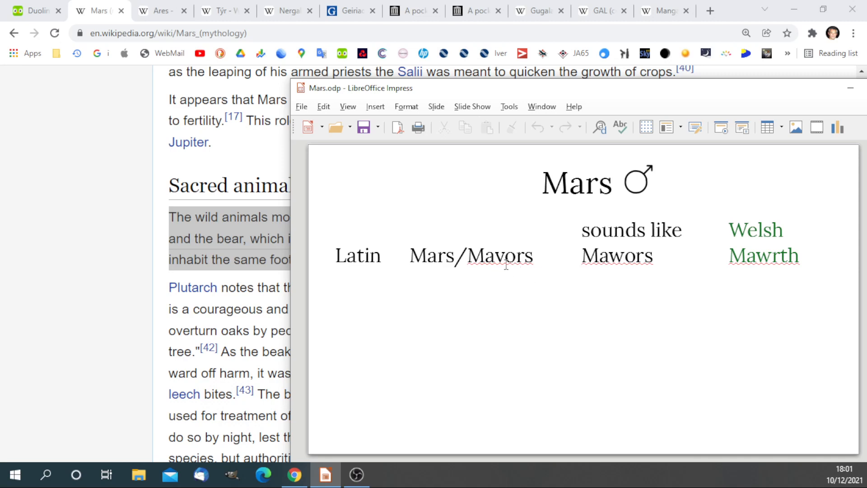
{"action": "mouse_move", "coordinate": [606, 277]}
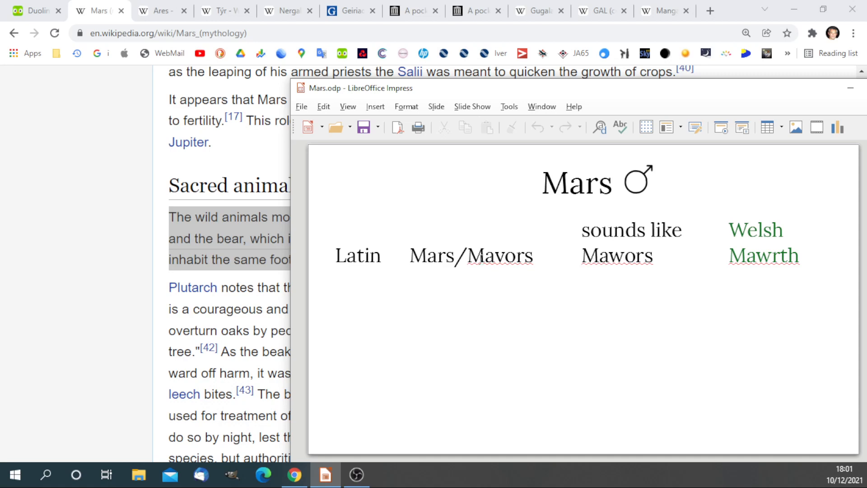
{"action": "mouse_move", "coordinate": [693, 273]}
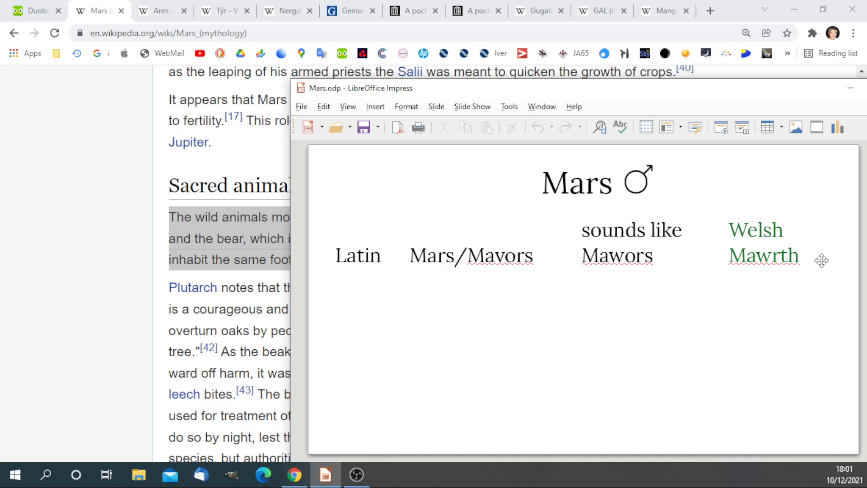
{"action": "type", "text": "greatness"}
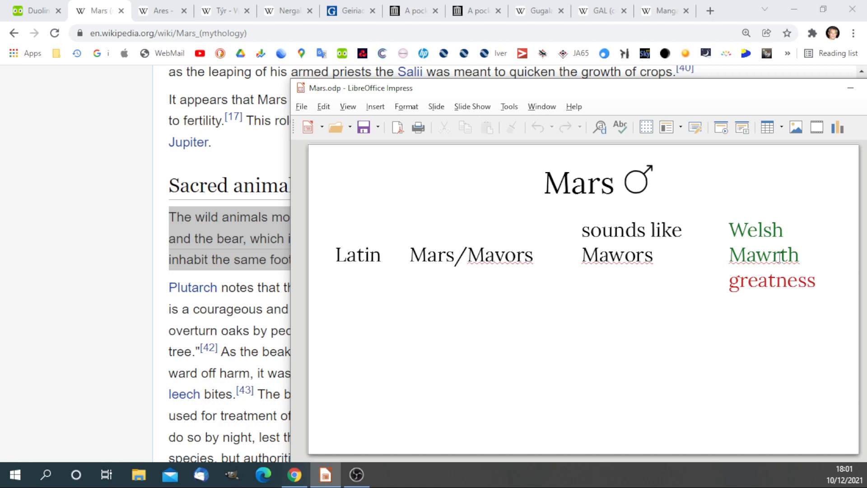
{"action": "mouse_move", "coordinate": [828, 283]}
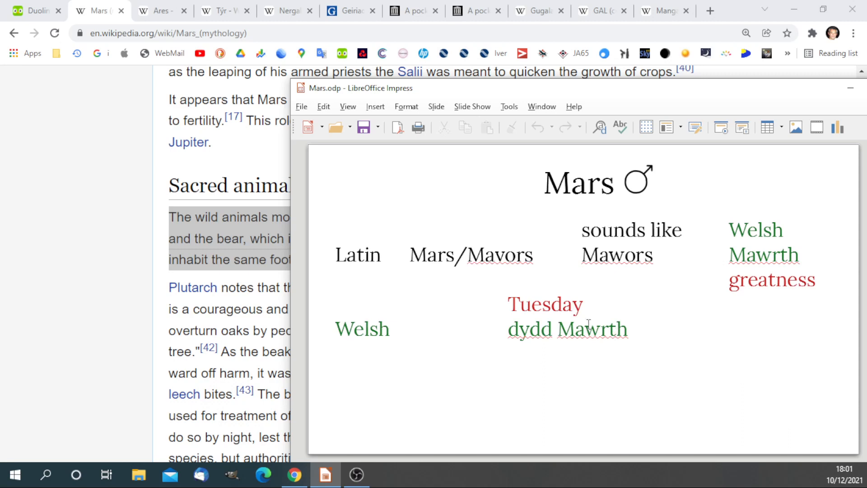
{"action": "mouse_move", "coordinate": [778, 345]}
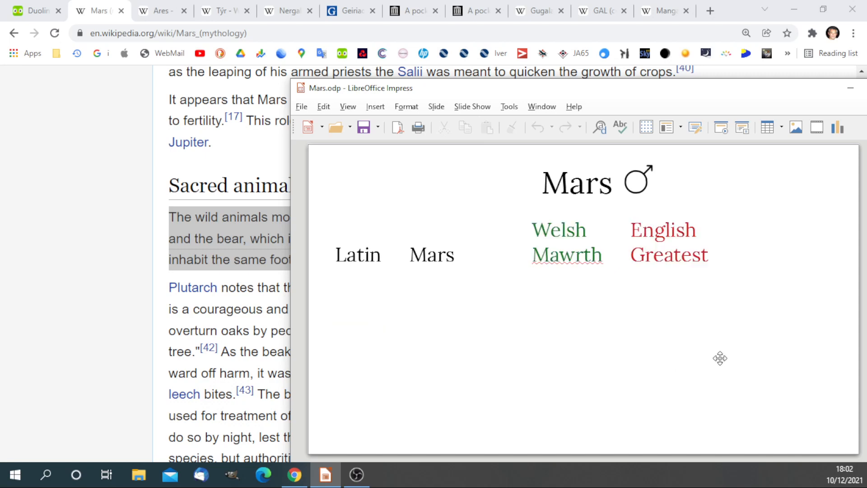
{"action": "mouse_move", "coordinate": [631, 255]}
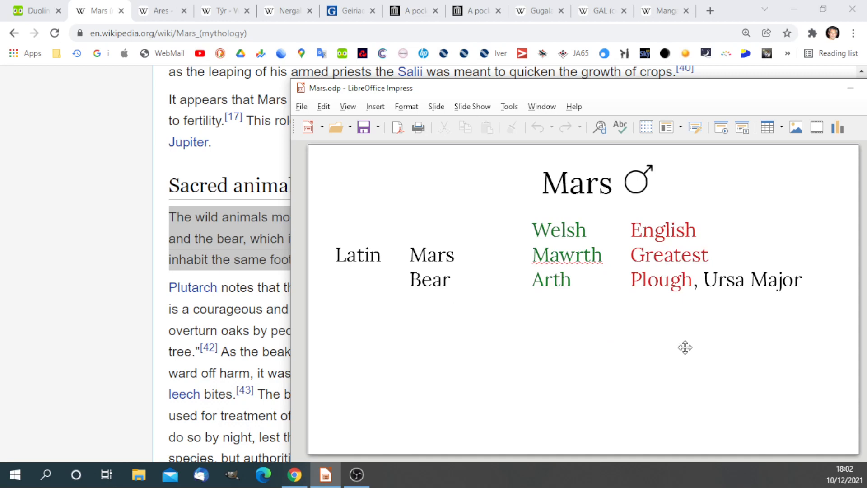
{"action": "mouse_move", "coordinate": [401, 218]}
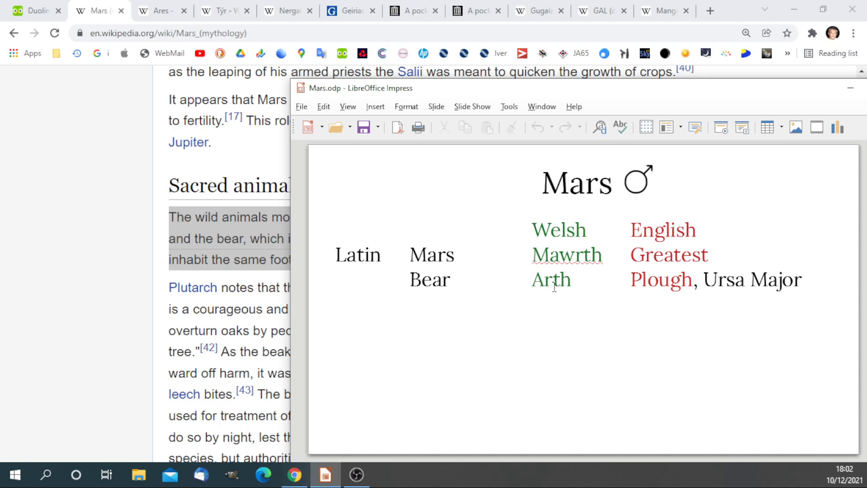
{"action": "mouse_move", "coordinate": [646, 285]}
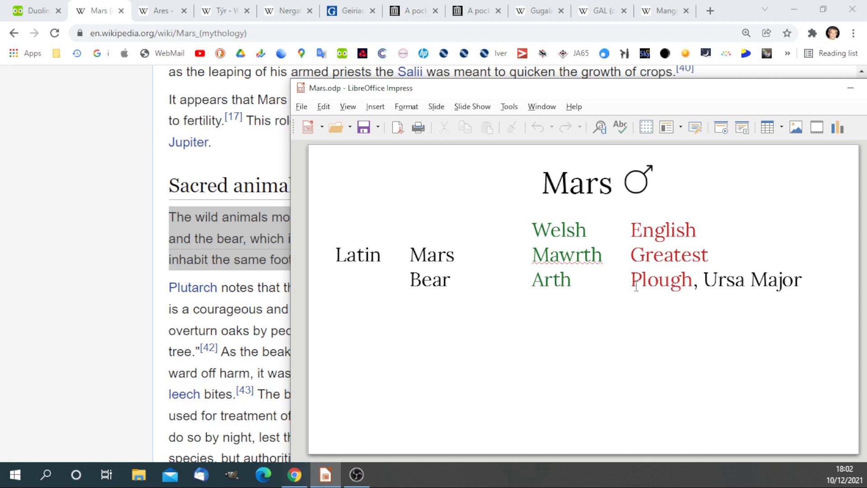
{"action": "mouse_move", "coordinate": [586, 290]}
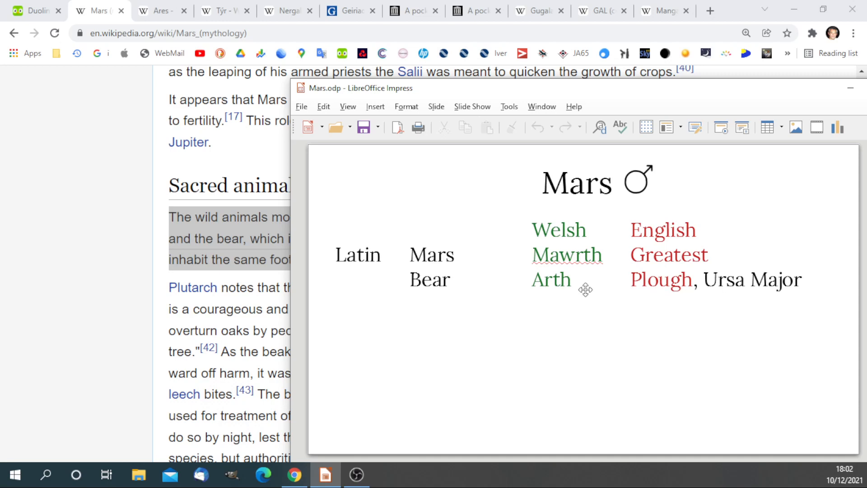
{"action": "mouse_move", "coordinate": [652, 311]}
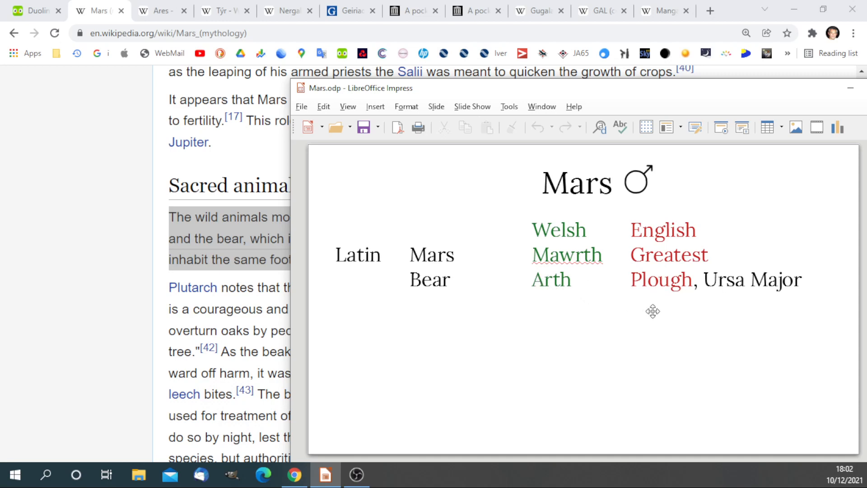
{"action": "mouse_move", "coordinate": [655, 312]}
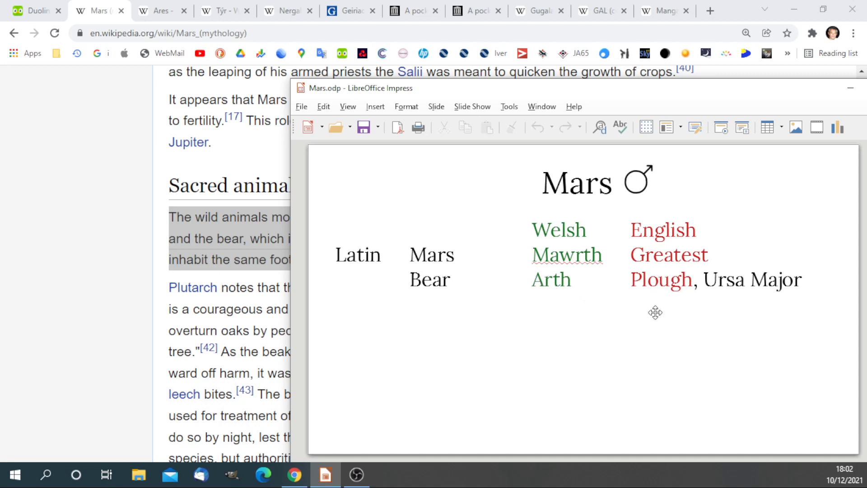
{"action": "mouse_move", "coordinate": [655, 311]}
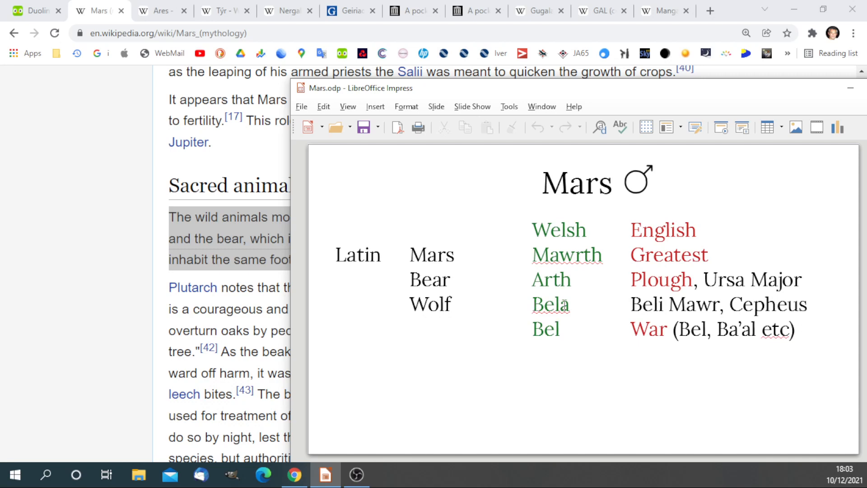
{"action": "mouse_move", "coordinate": [461, 307]}
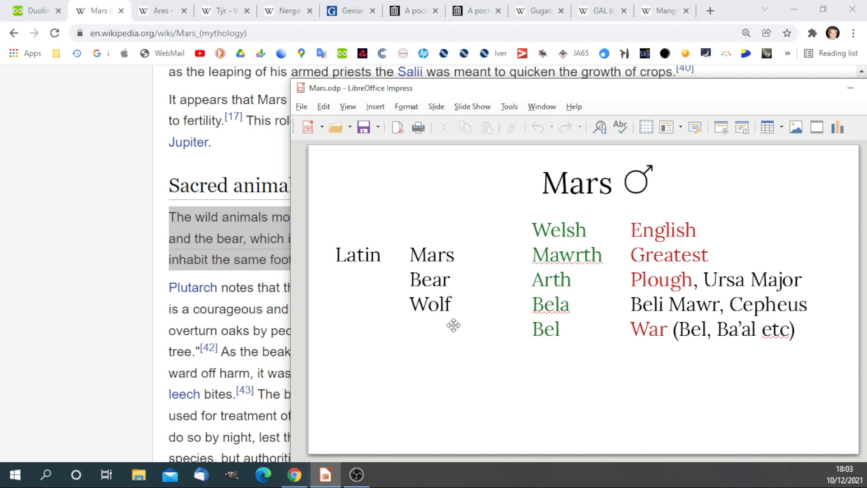
{"action": "mouse_move", "coordinate": [433, 332]}
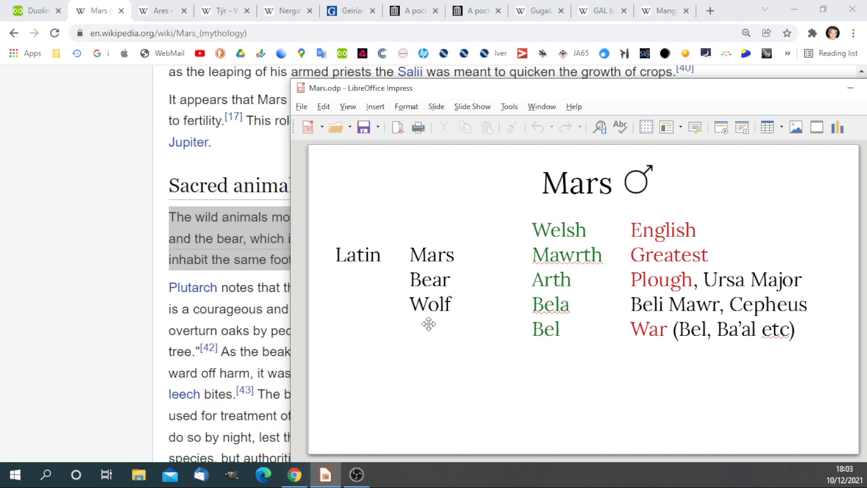
{"action": "mouse_move", "coordinate": [462, 325]}
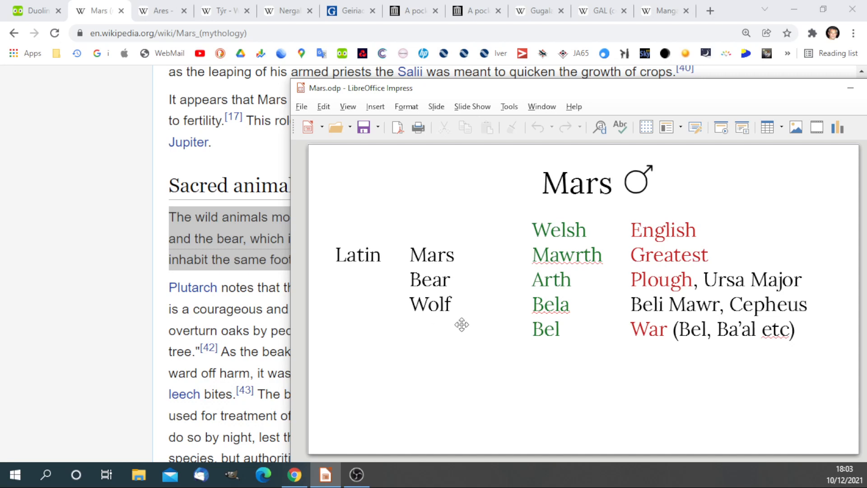
{"action": "mouse_move", "coordinate": [527, 325]}
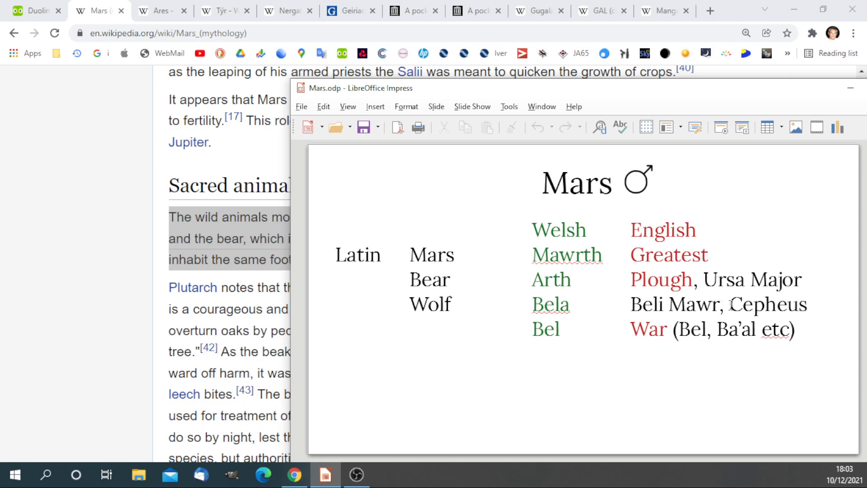
{"action": "mouse_move", "coordinate": [825, 315]}
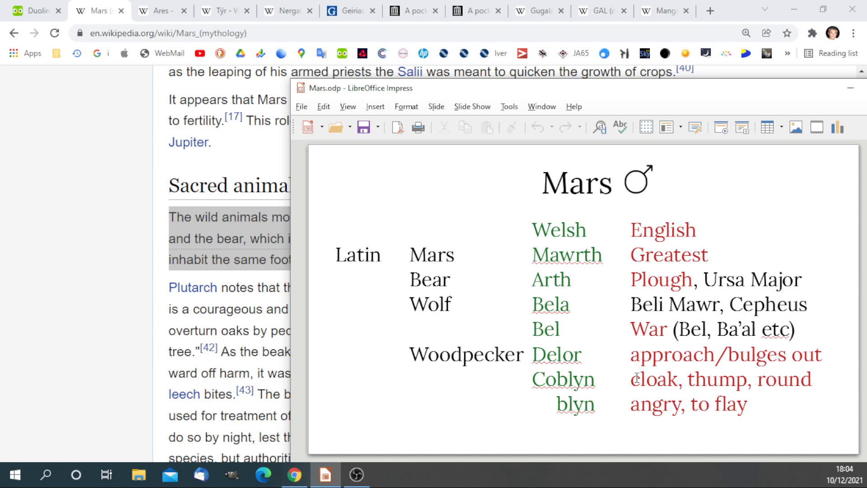
{"action": "mouse_move", "coordinate": [788, 396]}
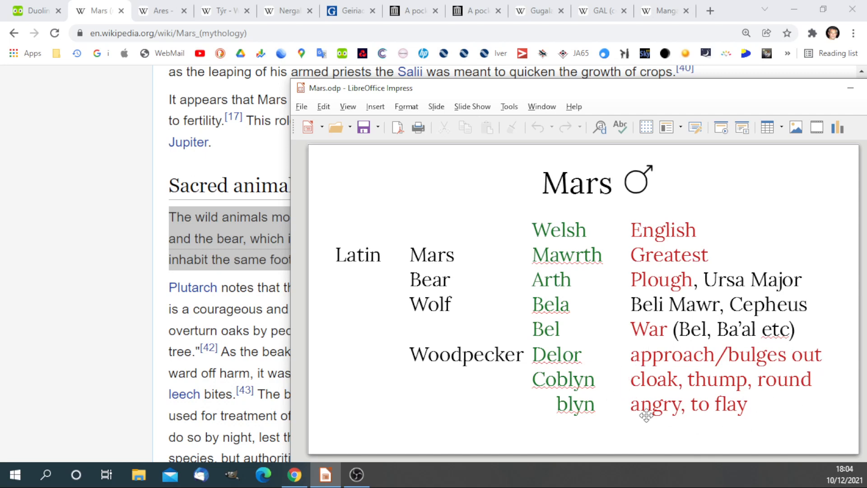
{"action": "mouse_move", "coordinate": [817, 411]}
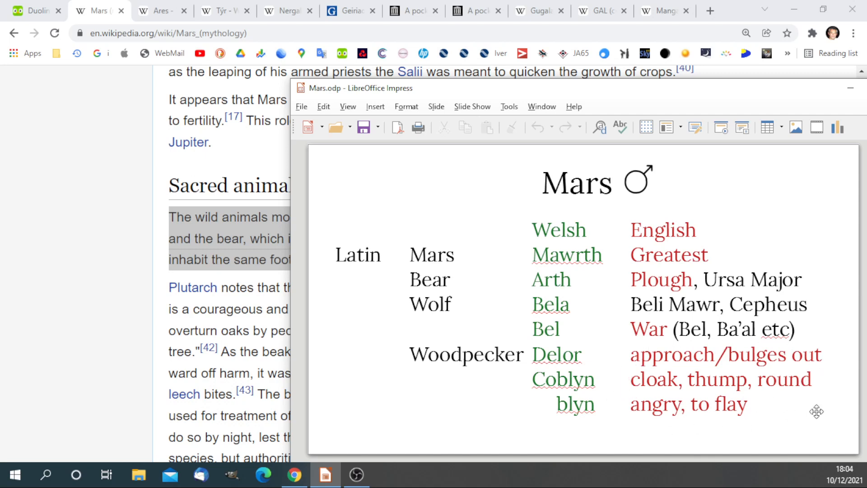
{"action": "mouse_move", "coordinate": [801, 407]}
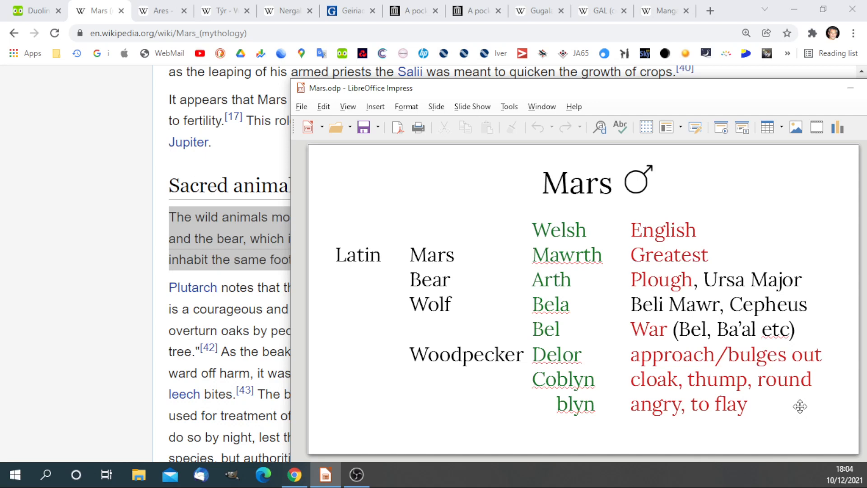
Step: Advance to the Latin, Greek and Norse names slide, then view the Týr Wikipedia article
{"action": "key", "text": "Page_Down"}
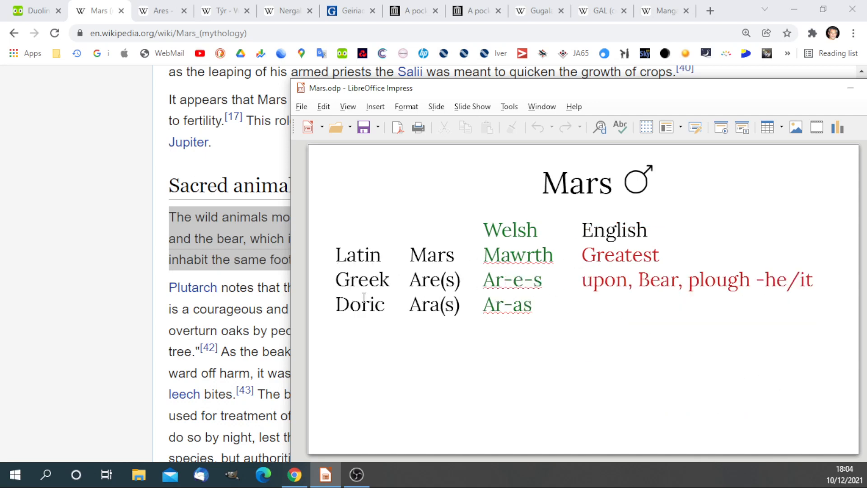
{"action": "mouse_move", "coordinate": [400, 281]}
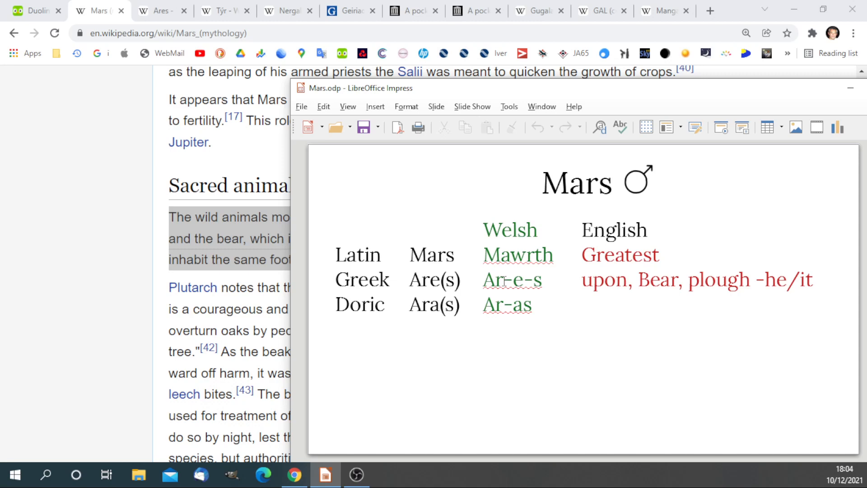
{"action": "mouse_move", "coordinate": [581, 281]}
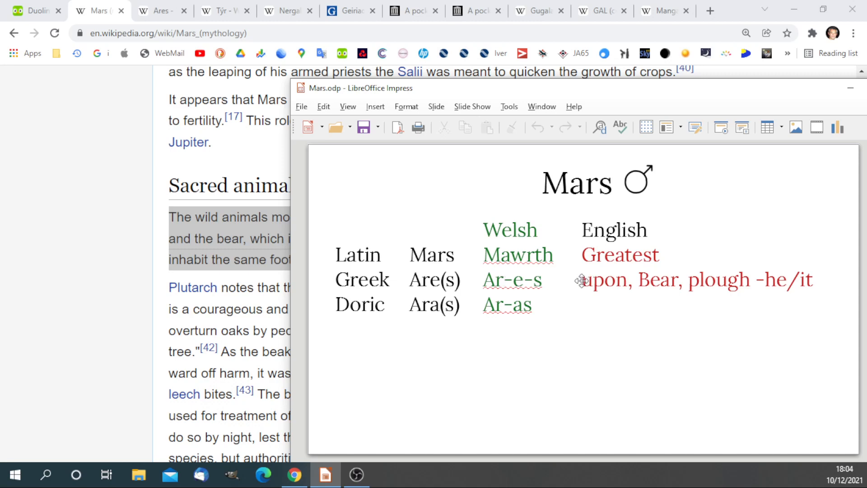
{"action": "mouse_move", "coordinate": [649, 326]}
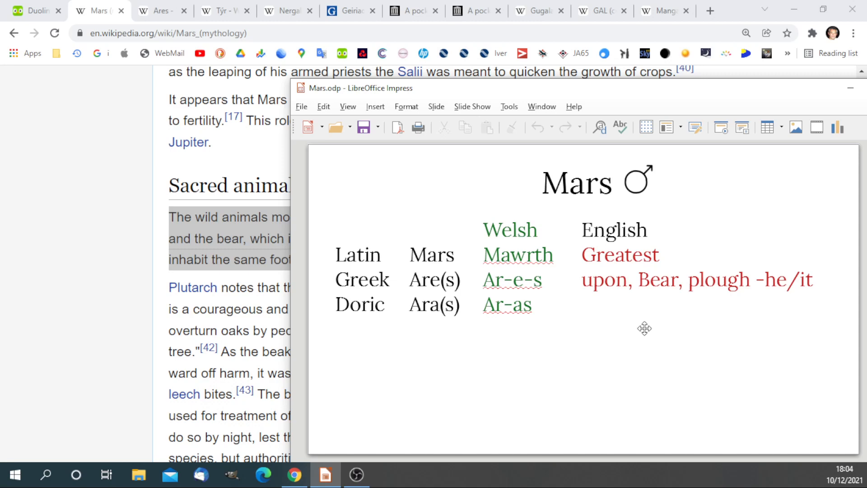
{"action": "mouse_move", "coordinate": [648, 327]}
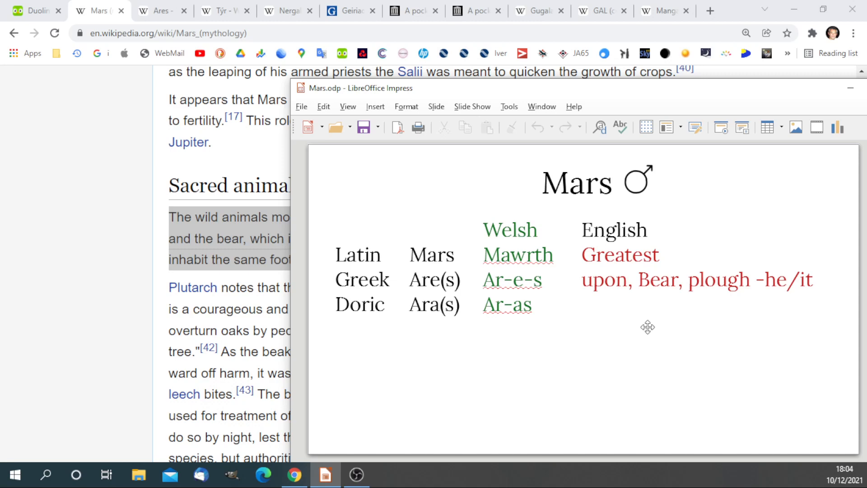
{"action": "mouse_move", "coordinate": [645, 316]}
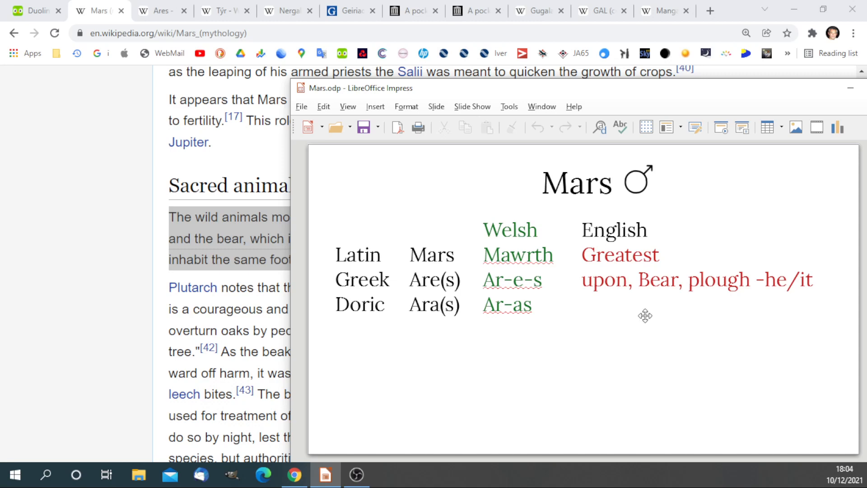
{"action": "mouse_move", "coordinate": [592, 288]}
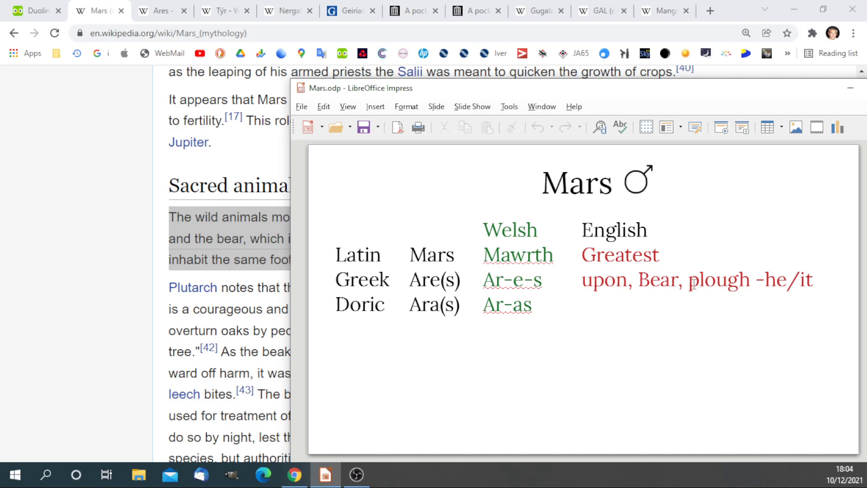
{"action": "mouse_move", "coordinate": [551, 283]}
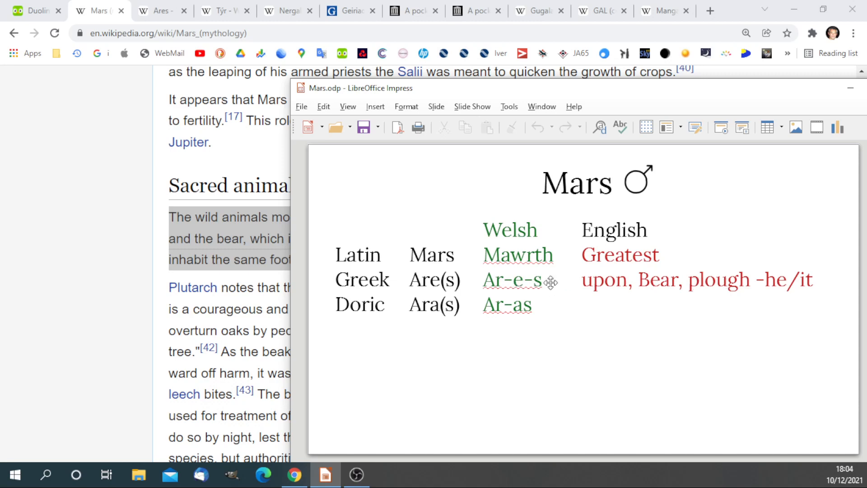
{"action": "mouse_move", "coordinate": [804, 300]}
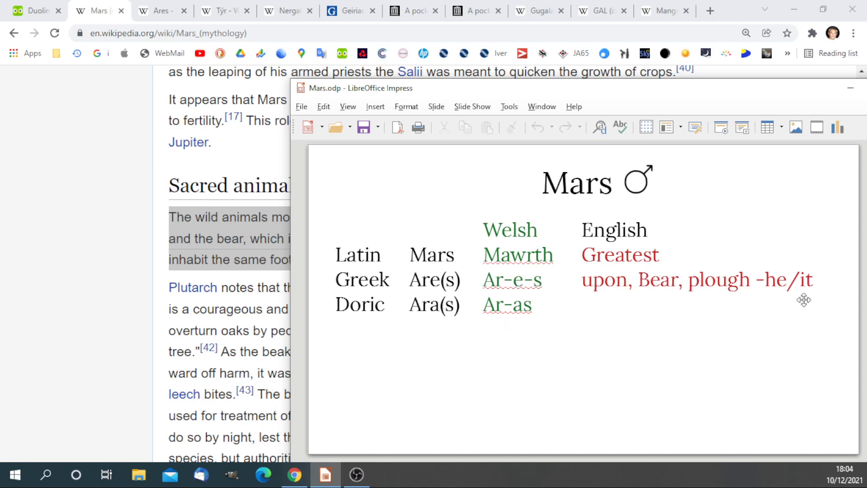
{"action": "mouse_move", "coordinate": [643, 360]}
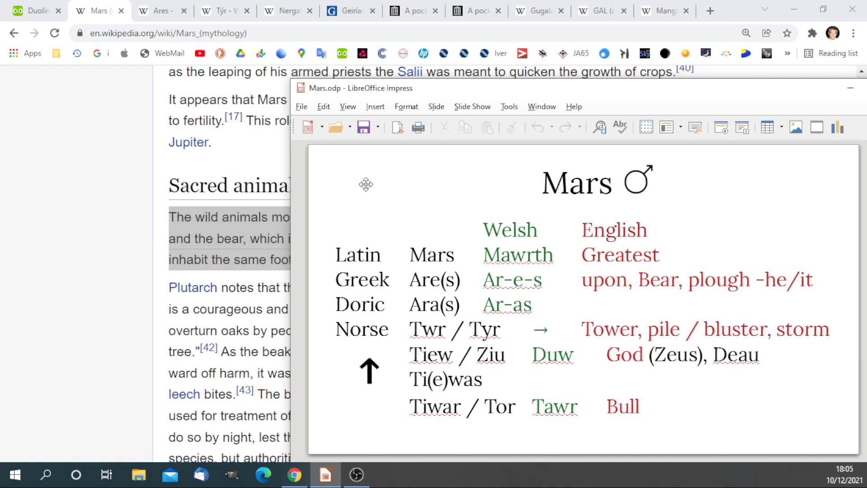
{"action": "left_click", "coordinate": [216, 11]}
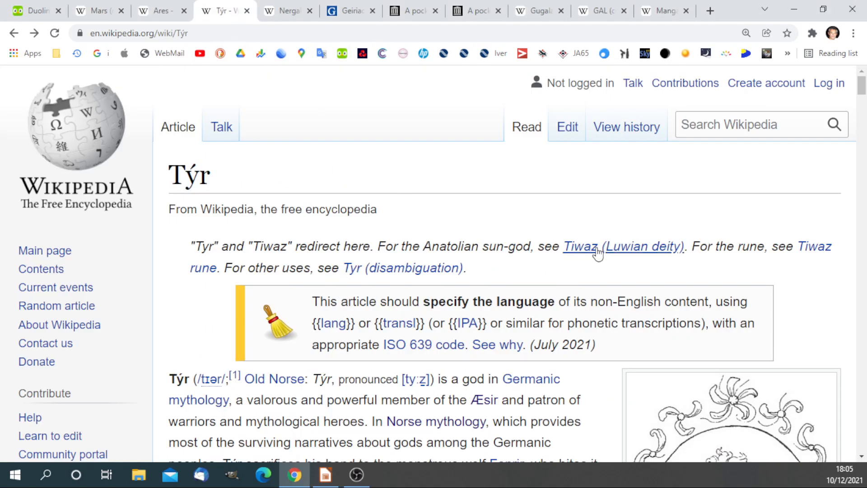
{"action": "scroll", "scroll_direction": "down", "scroll_amount": 3}
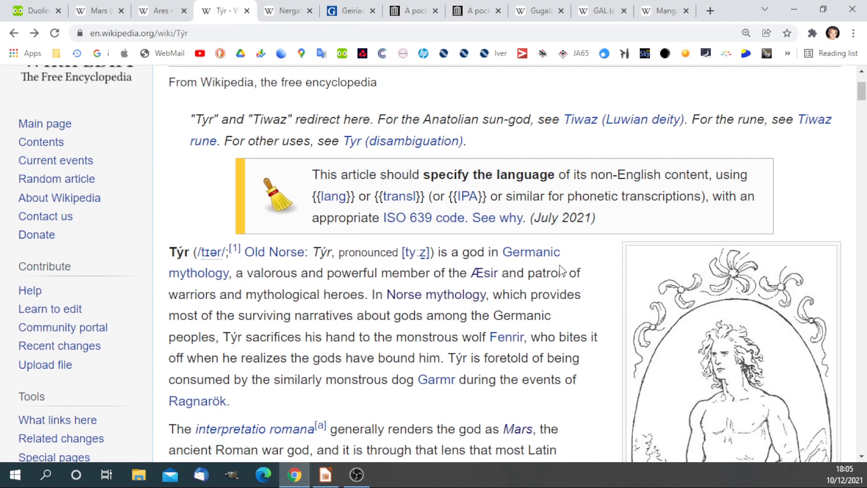
{"action": "scroll", "scroll_direction": "down", "scroll_amount": 3}
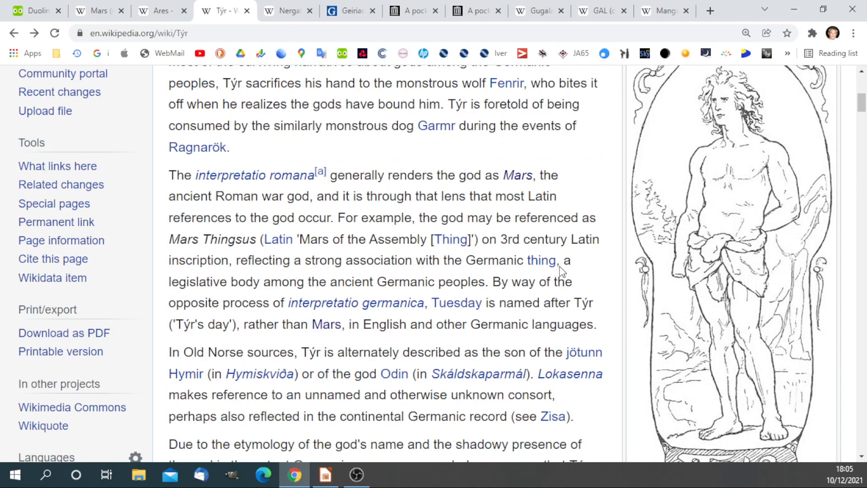
{"action": "mouse_move", "coordinate": [469, 190]}
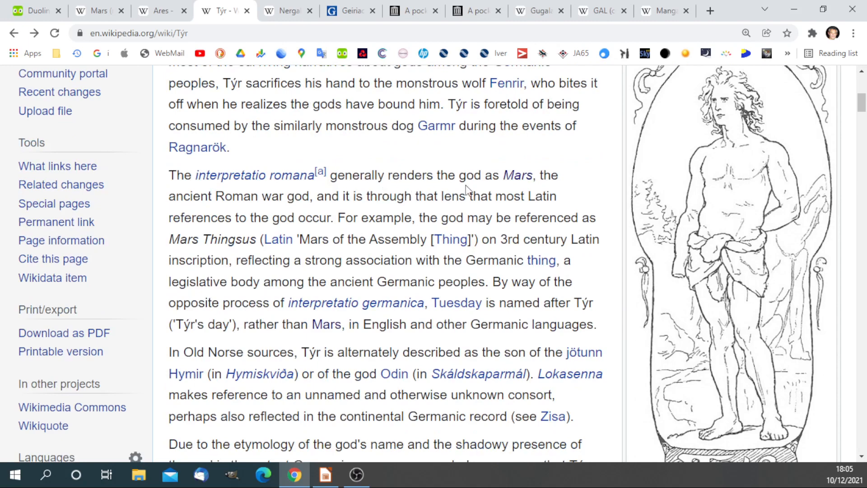
{"action": "mouse_move", "coordinate": [581, 302]}
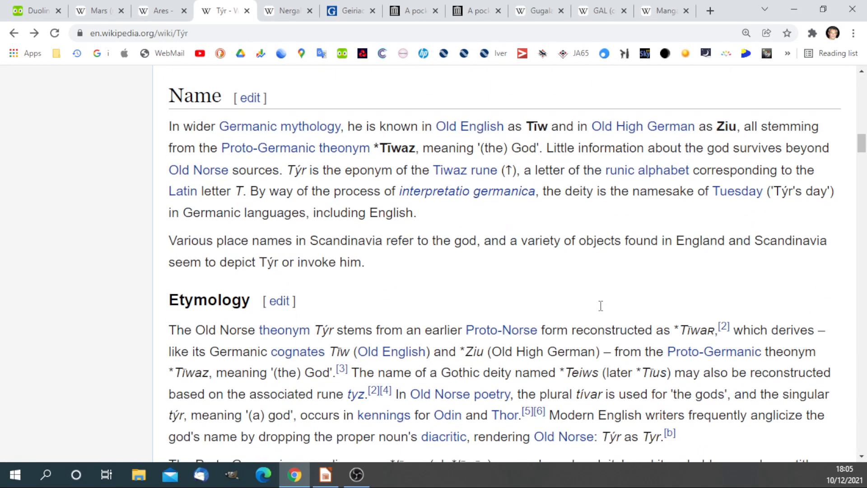
{"action": "mouse_move", "coordinate": [512, 121]}
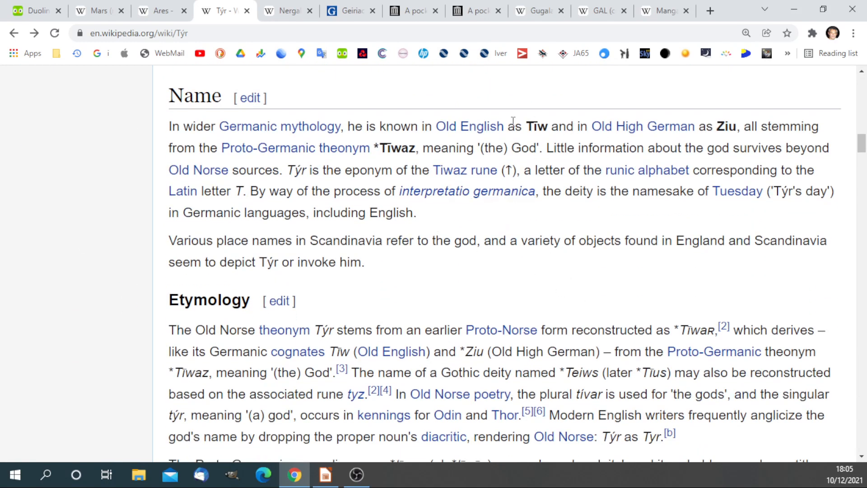
{"action": "mouse_move", "coordinate": [619, 316]}
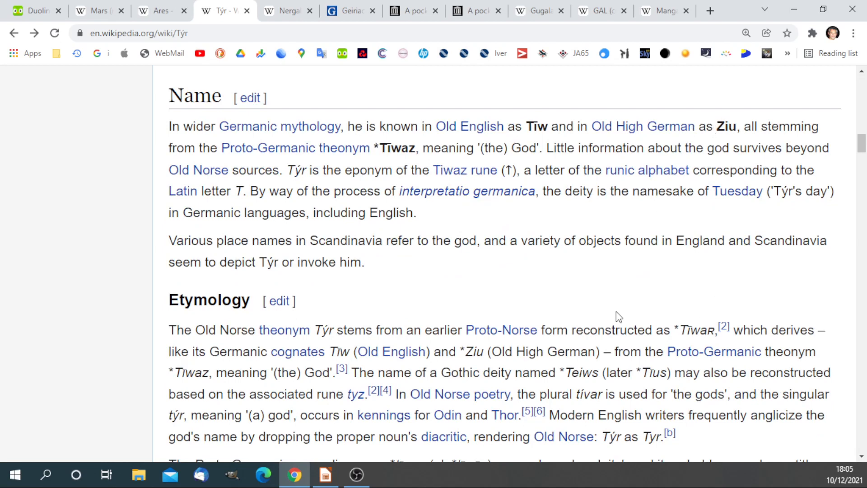
{"action": "mouse_move", "coordinate": [606, 279]}
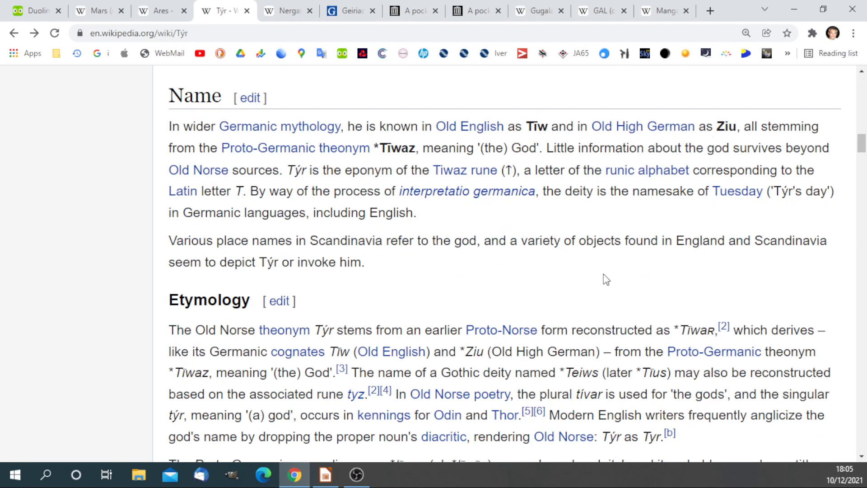
{"action": "mouse_move", "coordinate": [605, 184]}
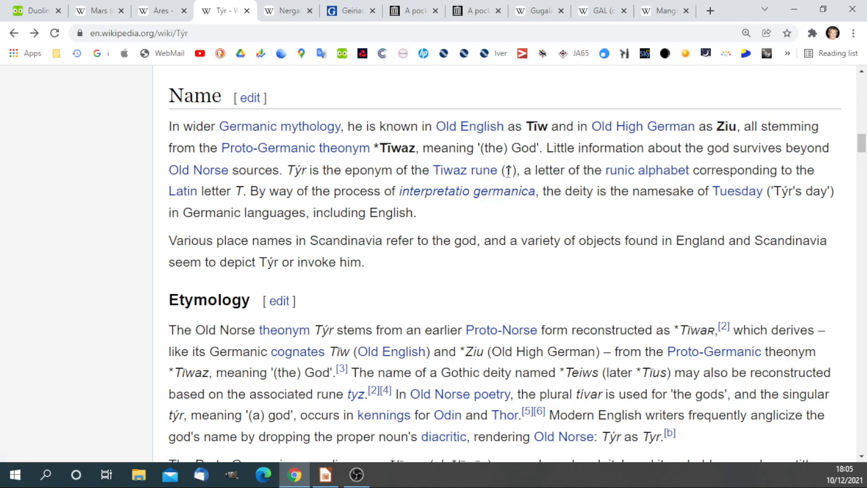
{"action": "mouse_move", "coordinate": [609, 297]}
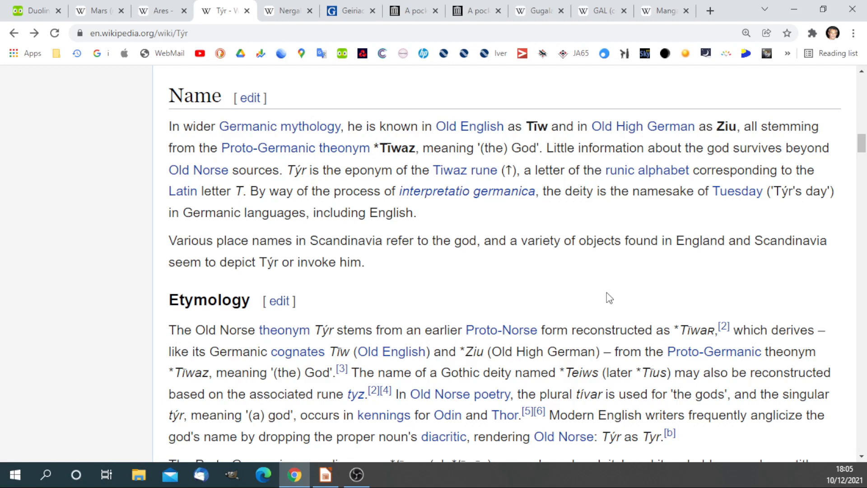
{"action": "mouse_move", "coordinate": [342, 347]}
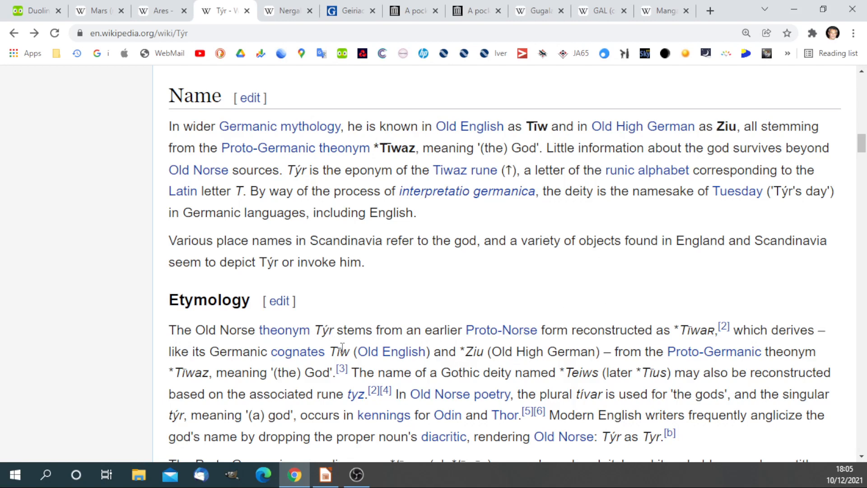
{"action": "scroll", "scroll_direction": "down", "scroll_amount": 3}
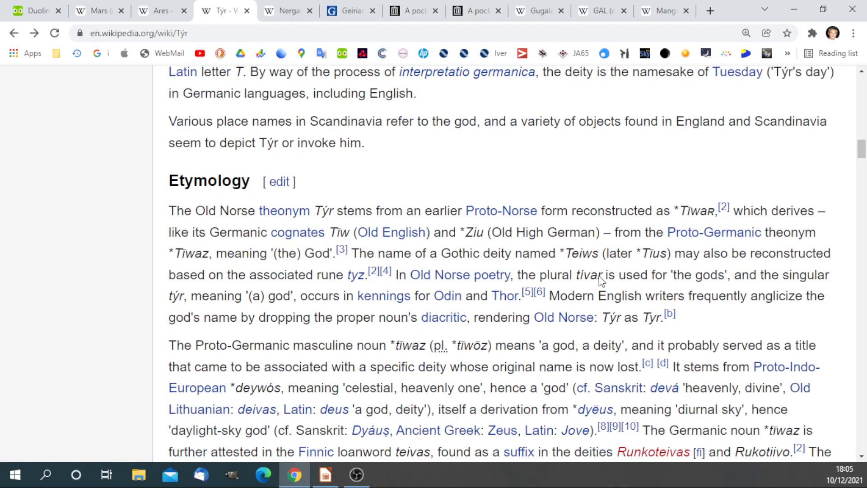
{"action": "scroll", "scroll_direction": "down", "scroll_amount": 3}
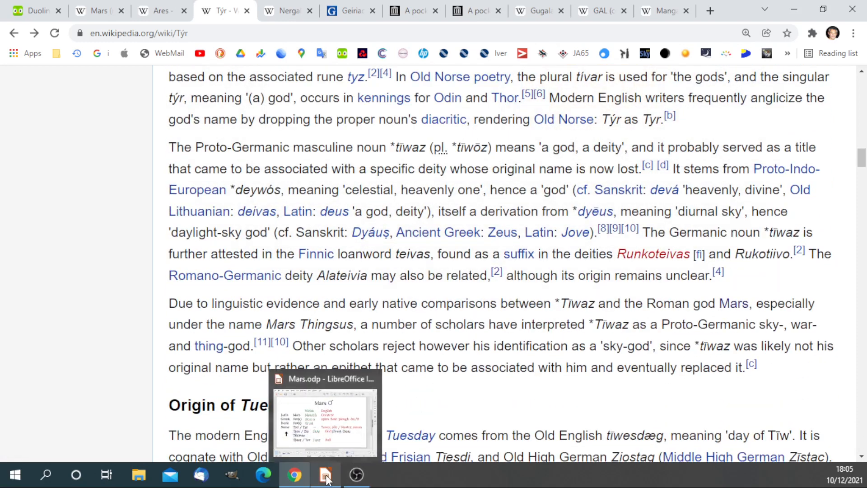
Step: Return to the Mars slide showing the Norse Twr/Tyr, Tiew/Ziu and Tiwar/Tor rows
{"action": "left_click", "coordinate": [326, 475]}
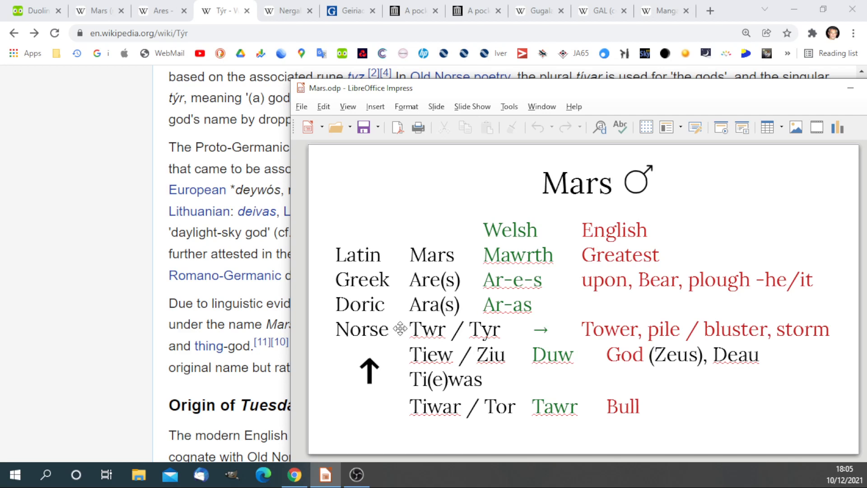
{"action": "mouse_move", "coordinate": [415, 329]}
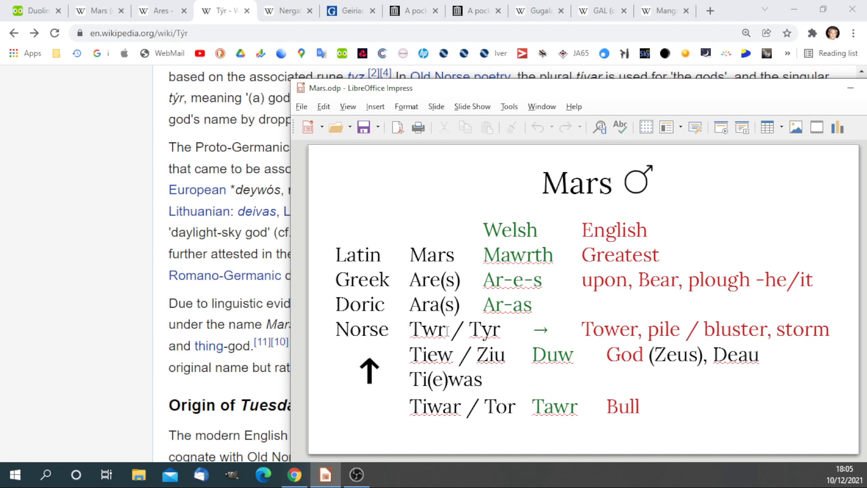
{"action": "mouse_move", "coordinate": [547, 339]}
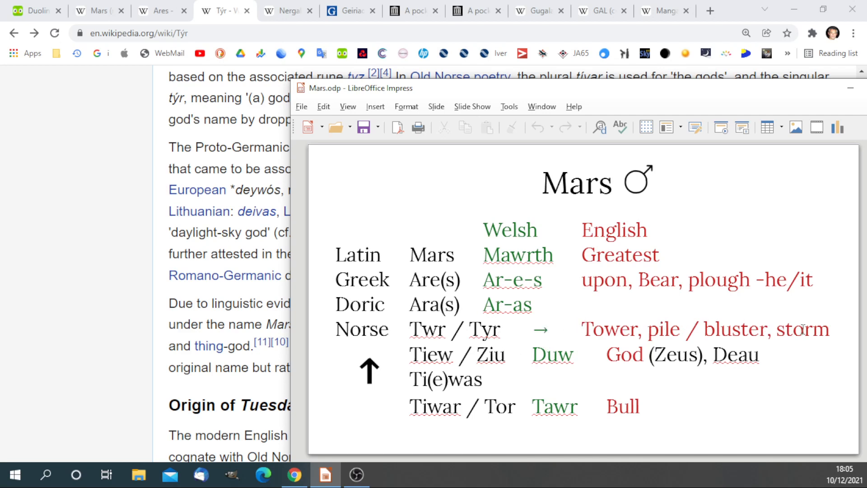
{"action": "mouse_move", "coordinate": [506, 357]}
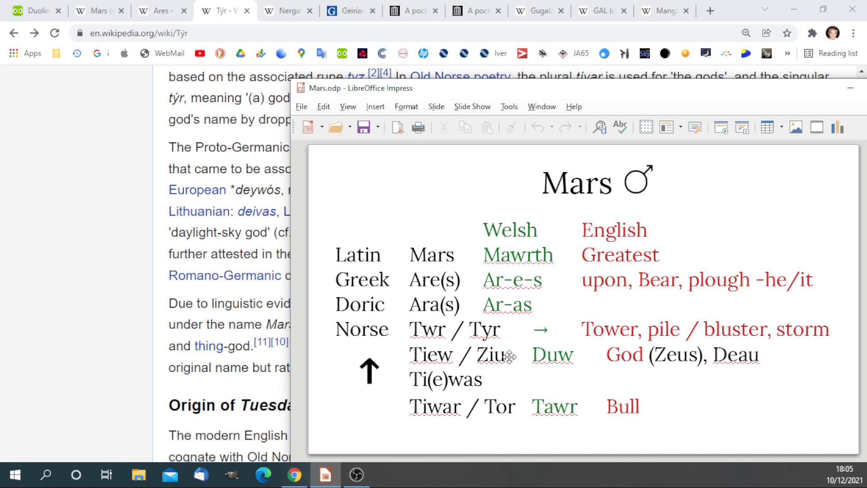
{"action": "mouse_move", "coordinate": [561, 364]}
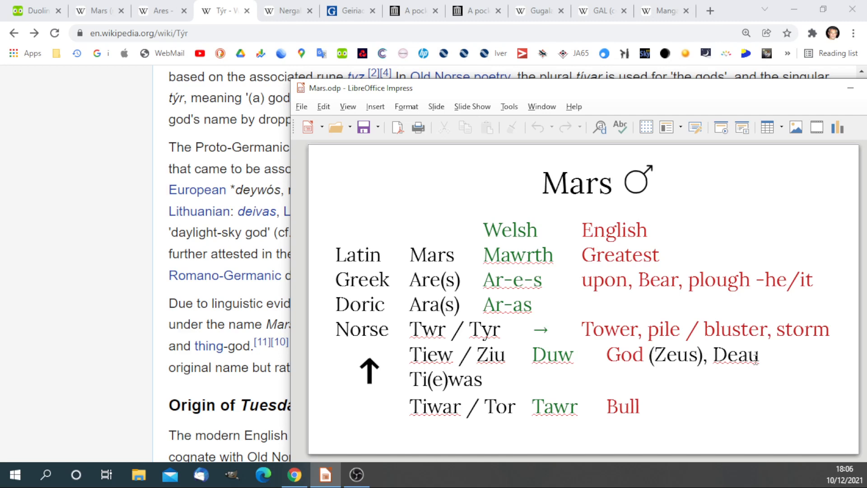
{"action": "mouse_move", "coordinate": [610, 366]}
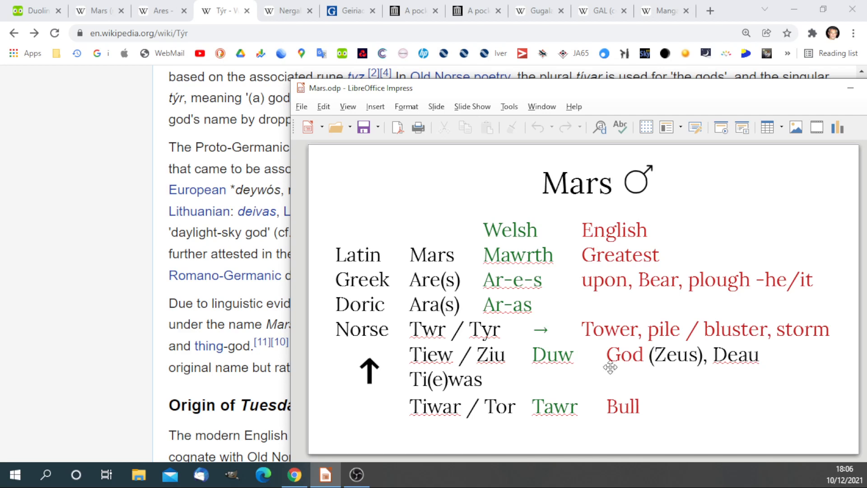
{"action": "mouse_move", "coordinate": [368, 387]}
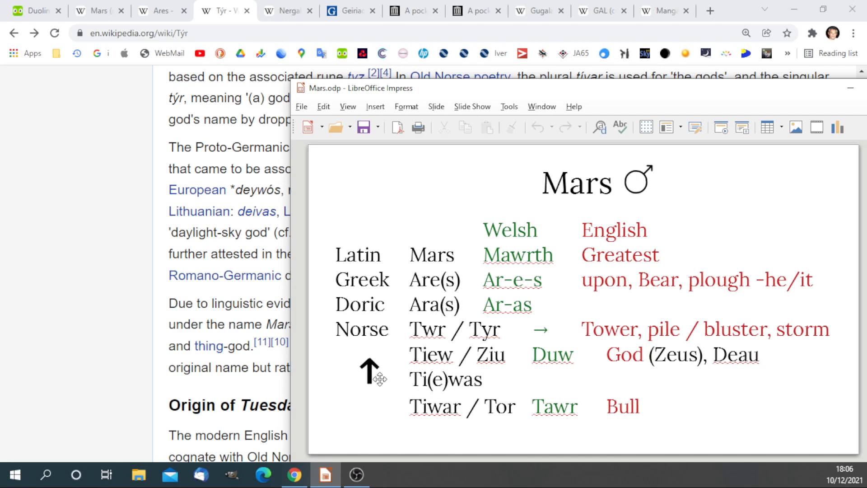
{"action": "mouse_move", "coordinate": [349, 354]}
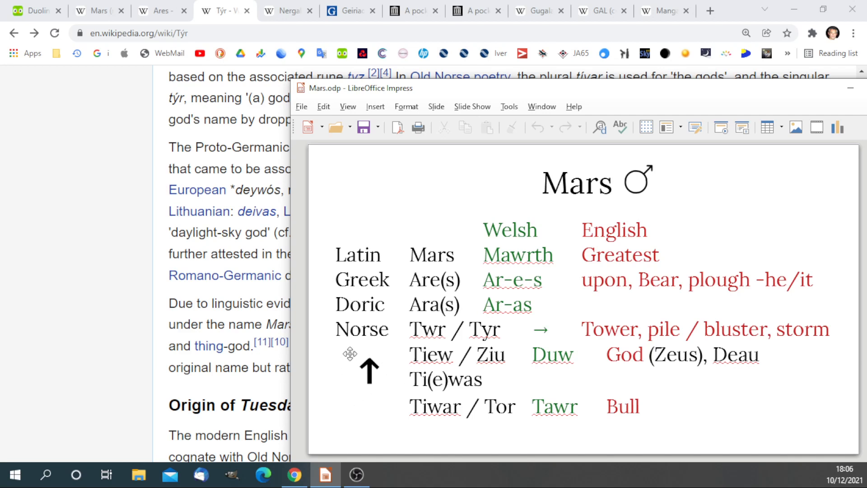
{"action": "mouse_move", "coordinate": [679, 188]}
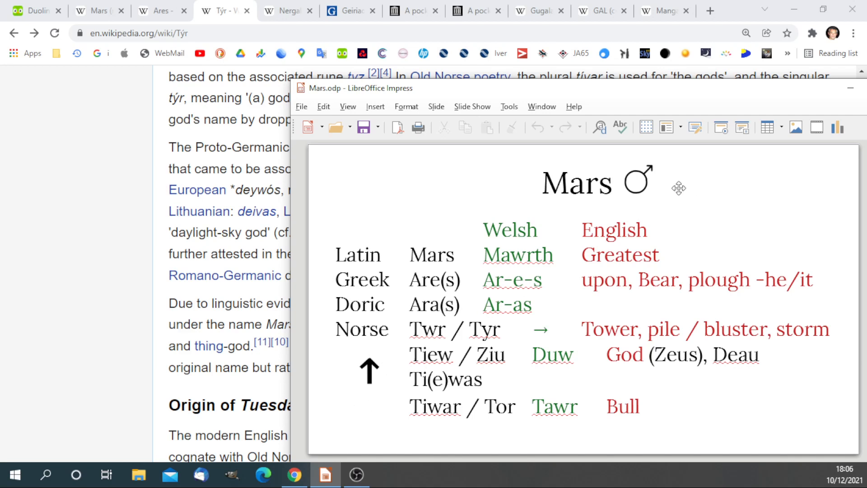
{"action": "mouse_move", "coordinate": [653, 173]}
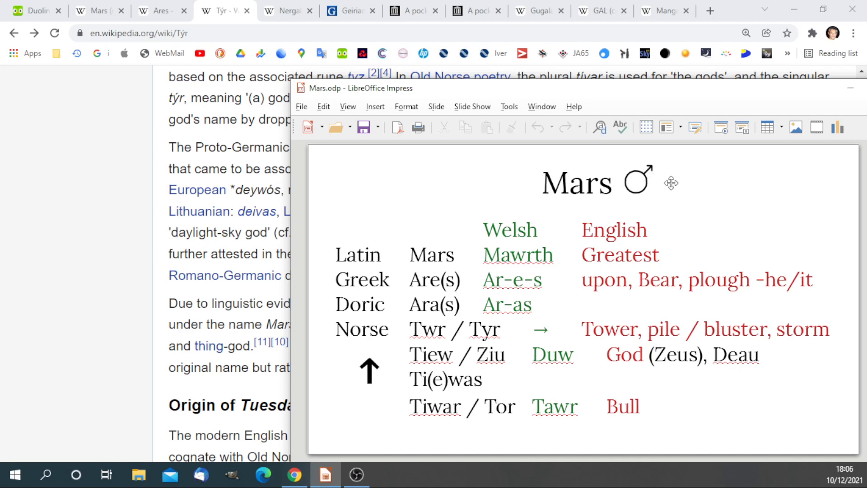
{"action": "mouse_move", "coordinate": [641, 183]}
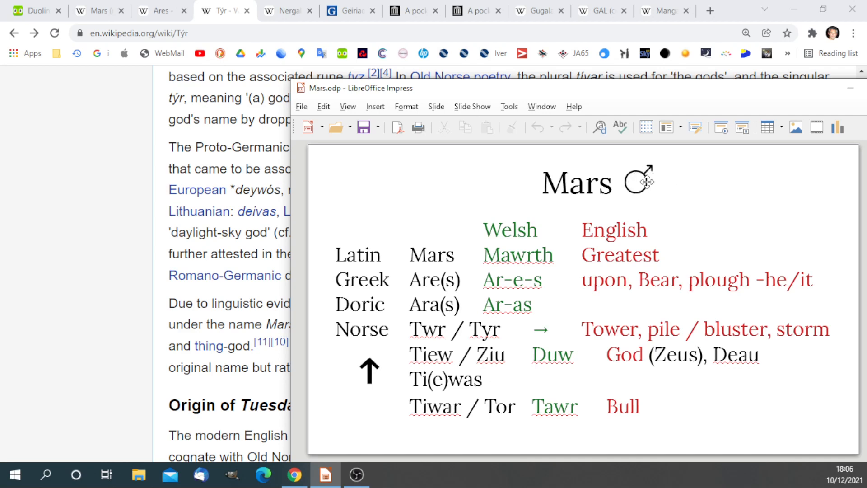
{"action": "mouse_move", "coordinate": [647, 179]}
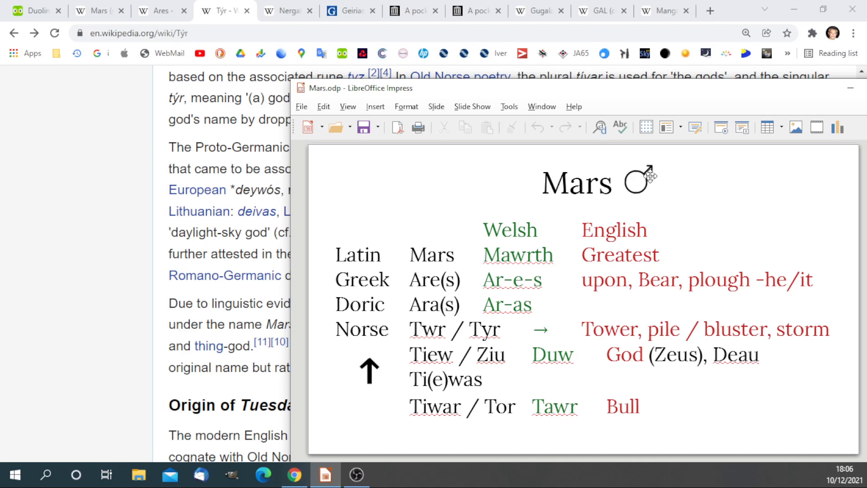
{"action": "mouse_move", "coordinate": [645, 183]}
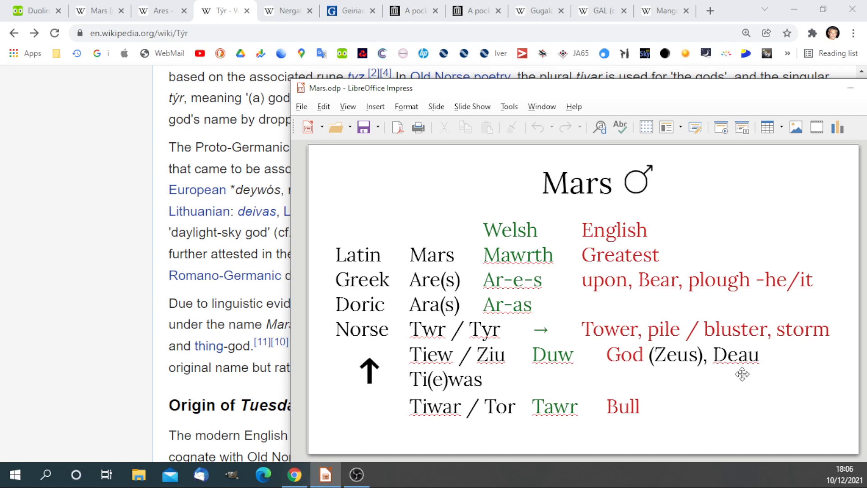
{"action": "mouse_move", "coordinate": [402, 330]}
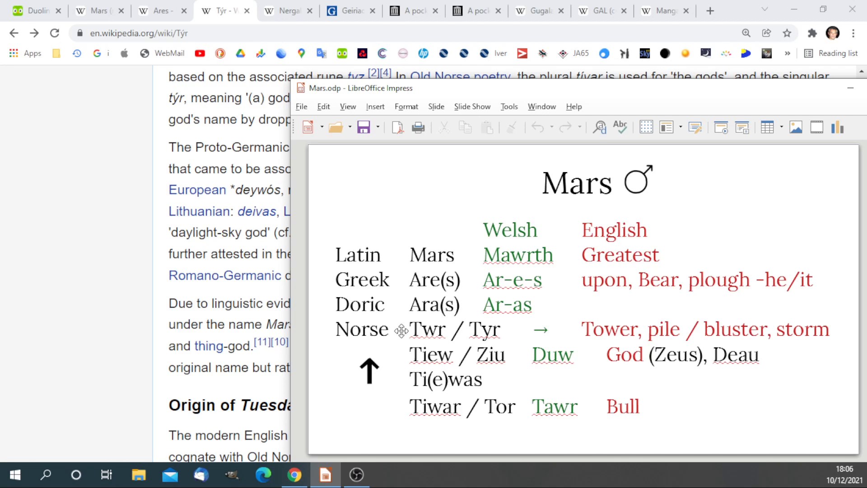
{"action": "mouse_move", "coordinate": [476, 428]}
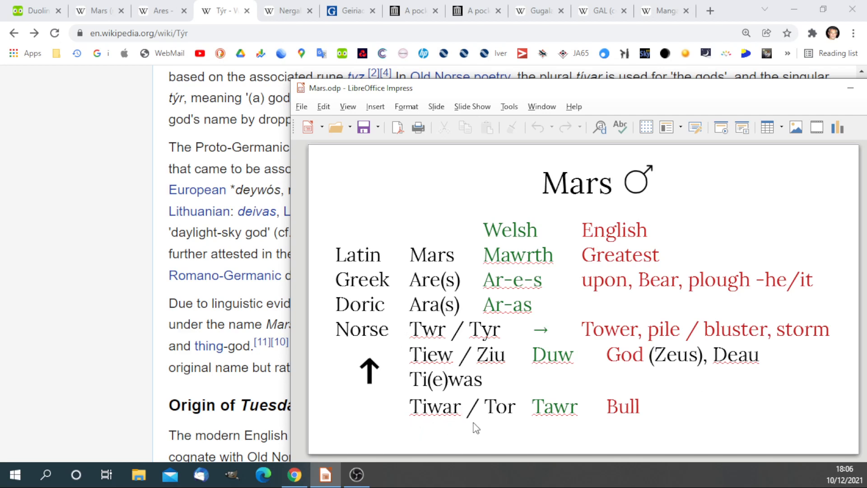
{"action": "mouse_move", "coordinate": [529, 265]}
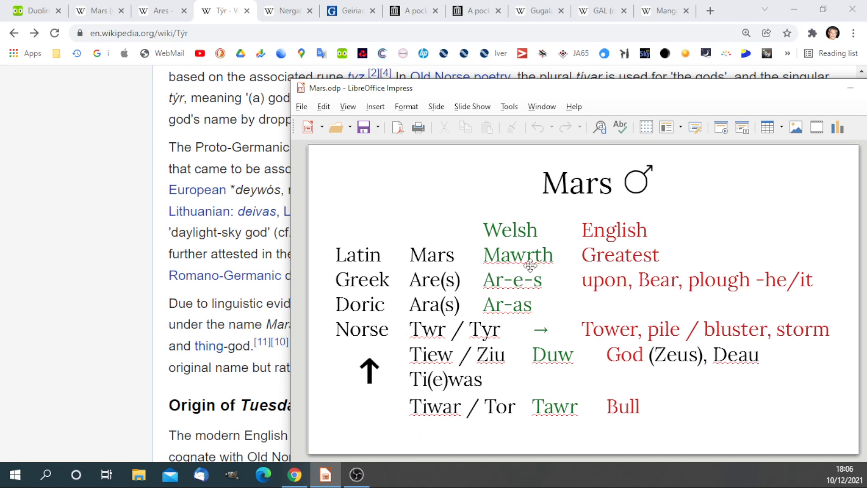
{"action": "mouse_move", "coordinate": [546, 434]}
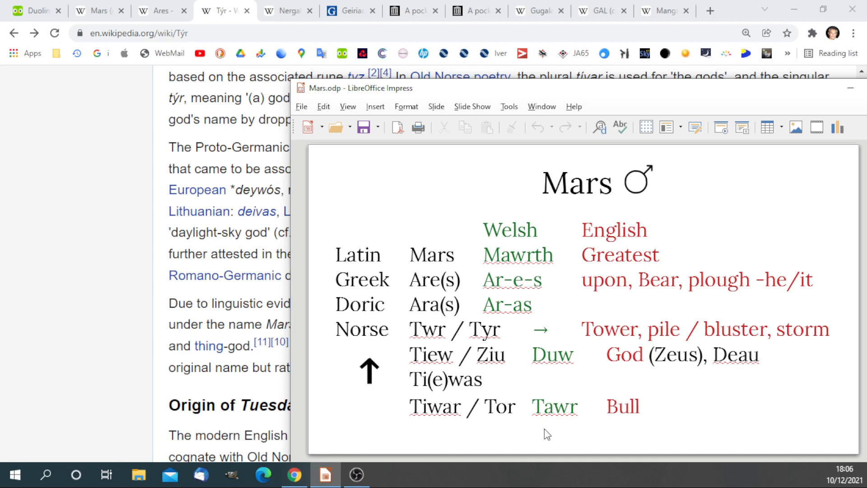
{"action": "mouse_move", "coordinate": [556, 416]}
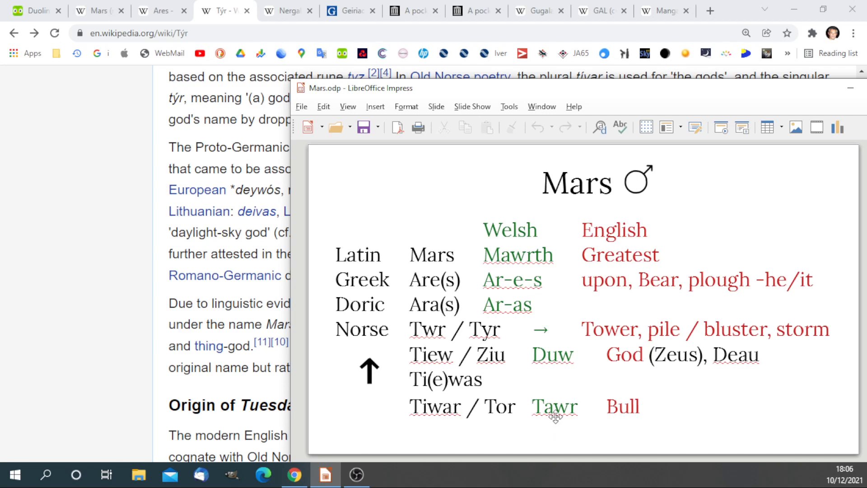
{"action": "mouse_move", "coordinate": [573, 421]}
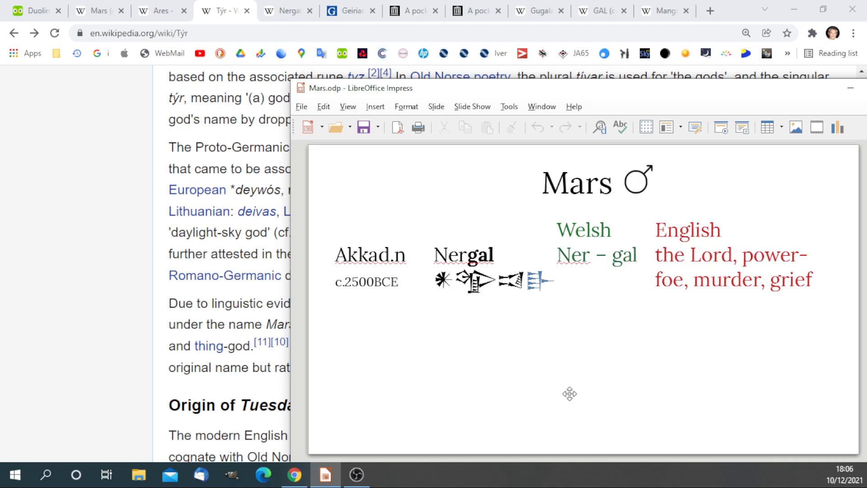
{"action": "mouse_move", "coordinate": [522, 388]}
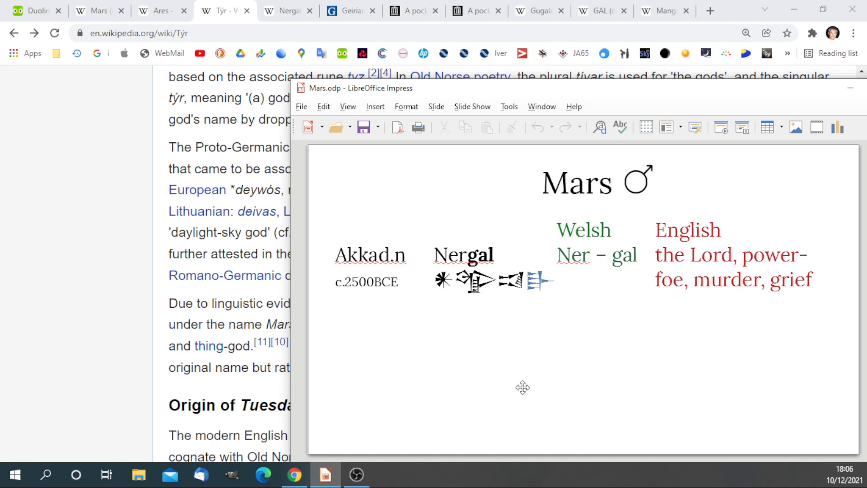
{"action": "mouse_move", "coordinate": [354, 293]}
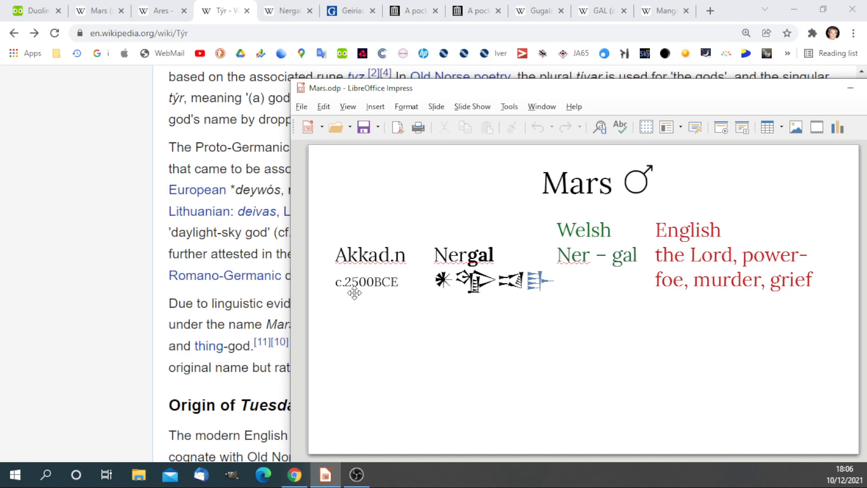
{"action": "mouse_move", "coordinate": [357, 296]}
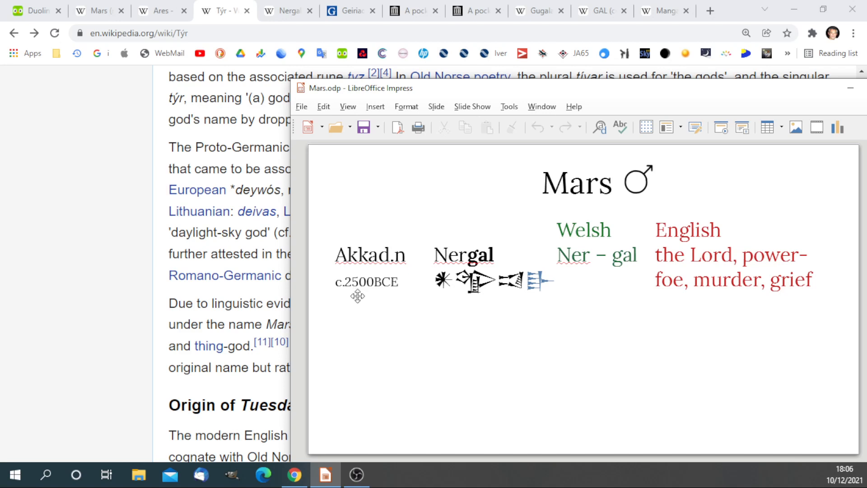
{"action": "mouse_move", "coordinate": [358, 302]}
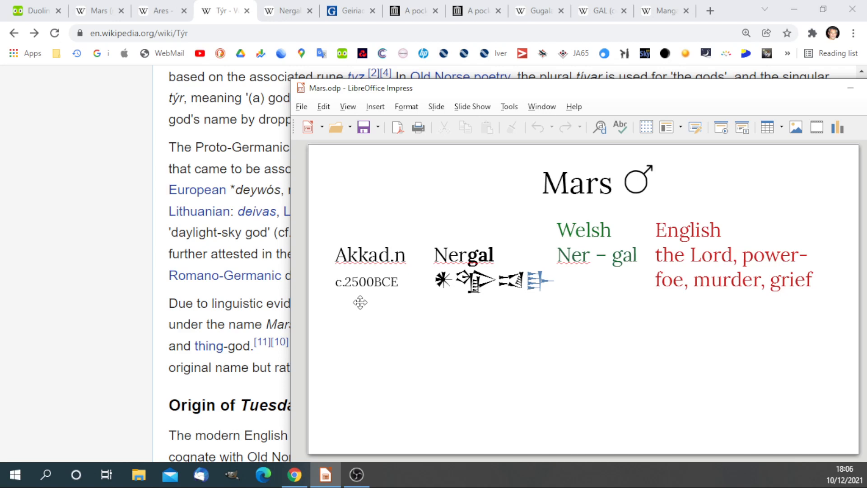
{"action": "mouse_move", "coordinate": [288, 11]}
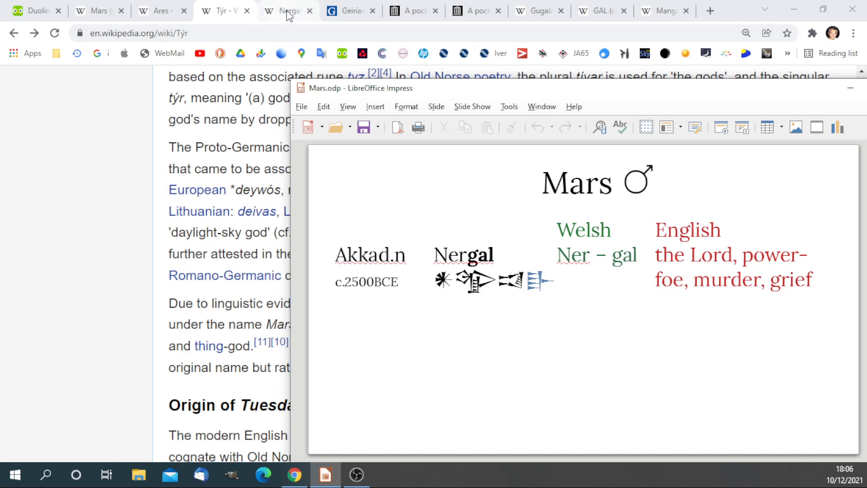
Step: Read the Nergal Wikipedia article's lead and contents, then return to the Nergal slide
{"action": "left_click", "coordinate": [285, 10]}
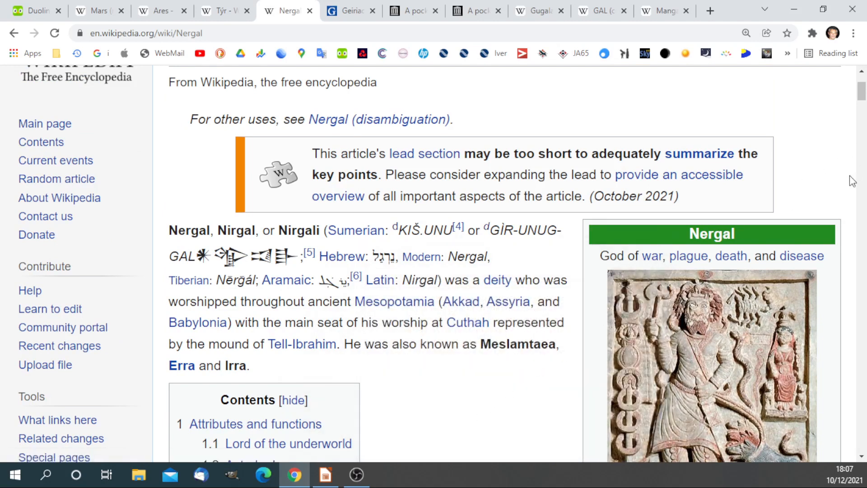
{"action": "mouse_move", "coordinate": [438, 442]}
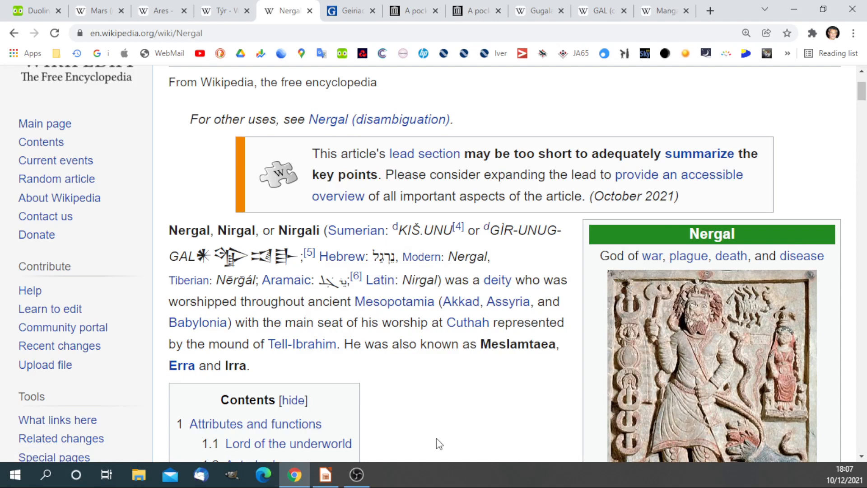
{"action": "left_click", "coordinate": [325, 475]}
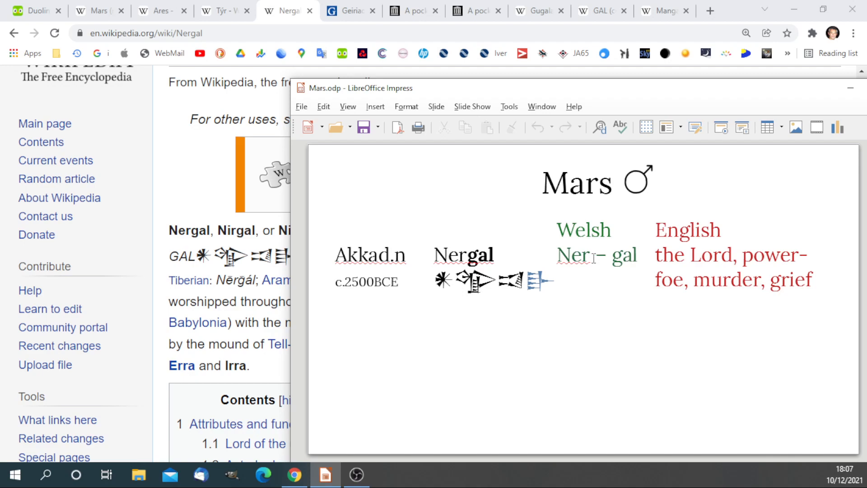
Step: Check the Geiriadur entry 'nêr' (lord, chief), then view the Welsh-English pocket dictionary page
{"action": "left_click", "coordinate": [352, 10]}
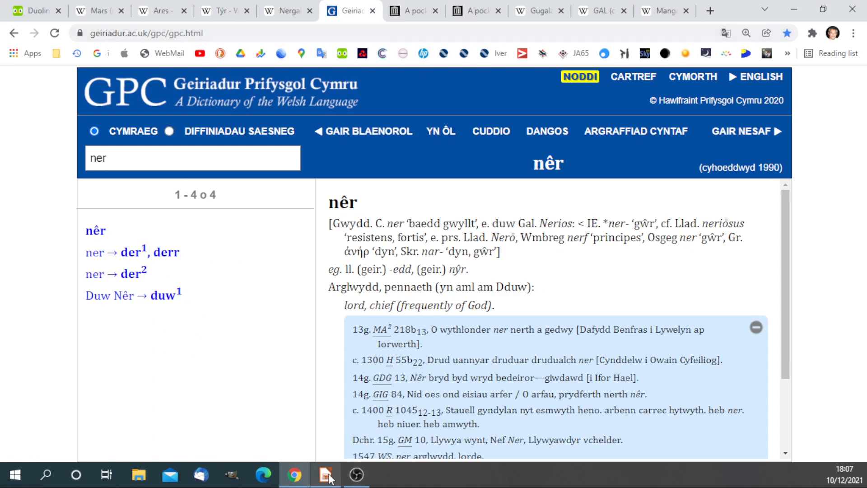
{"action": "left_click", "coordinate": [325, 475]}
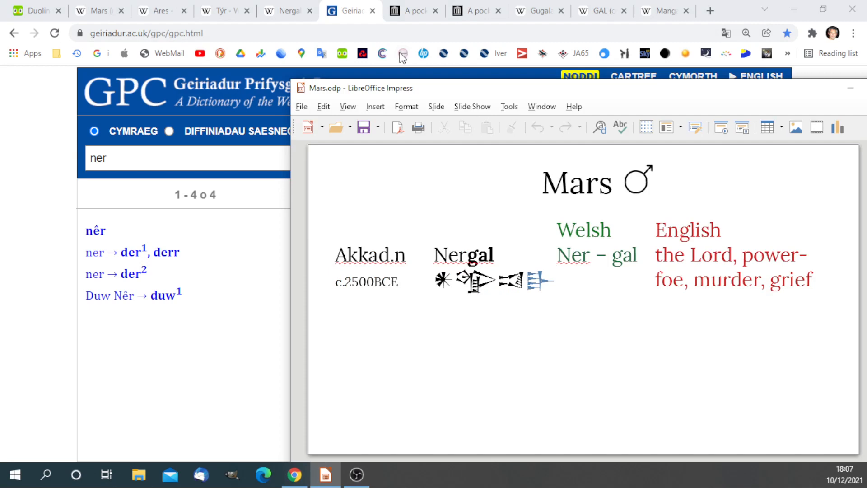
{"action": "left_click", "coordinate": [412, 10]}
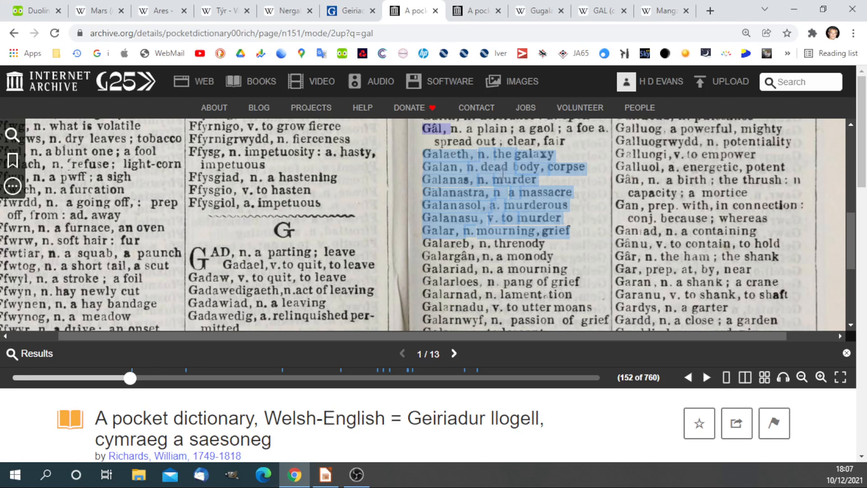
{"action": "mouse_move", "coordinate": [435, 111]}
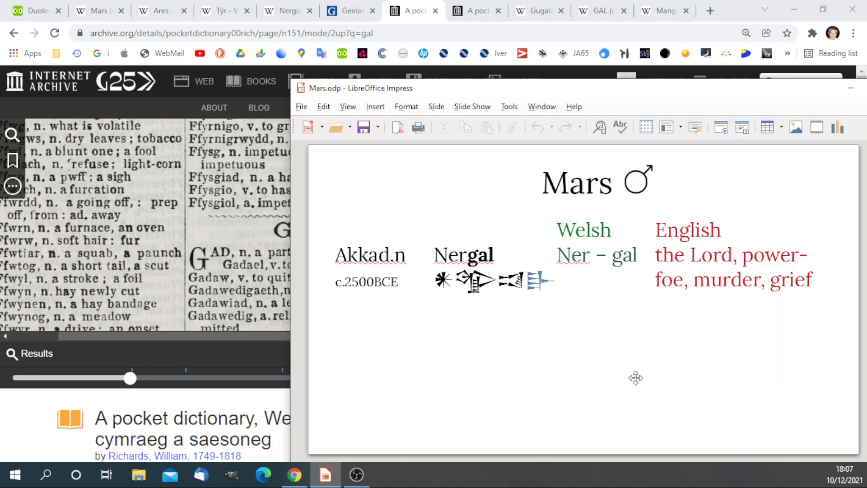
{"action": "mouse_move", "coordinate": [602, 342]}
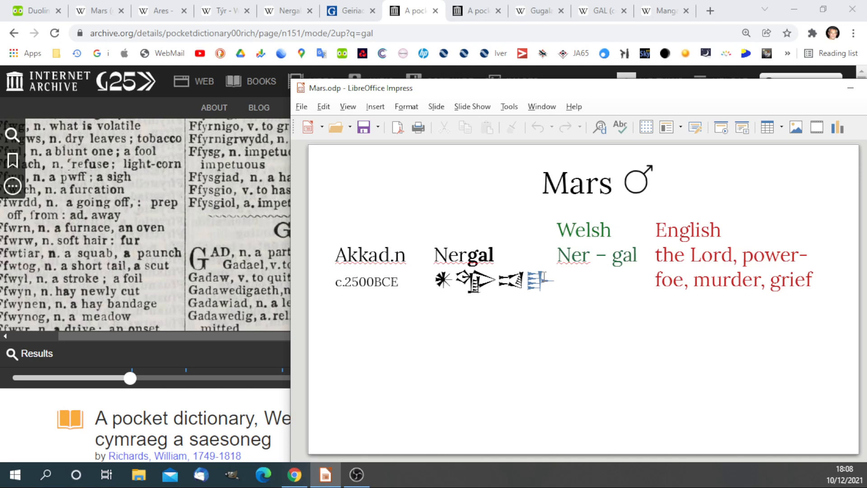
{"action": "mouse_move", "coordinate": [512, 312]}
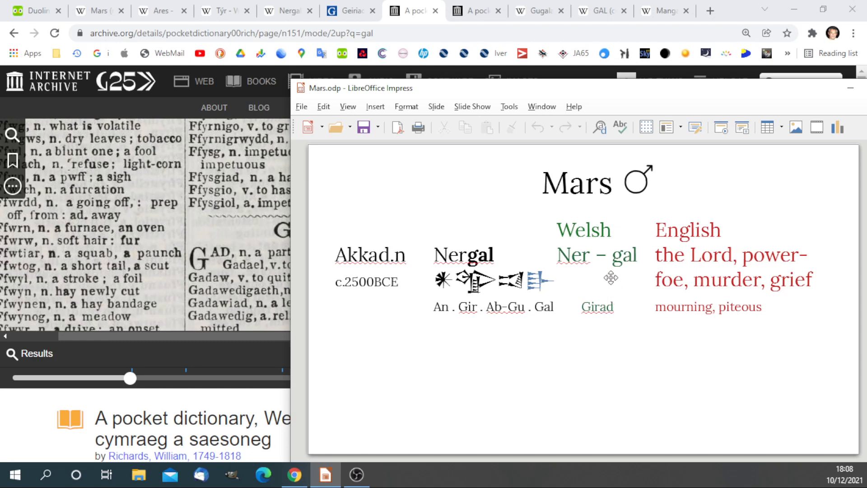
{"action": "mouse_move", "coordinate": [592, 315]}
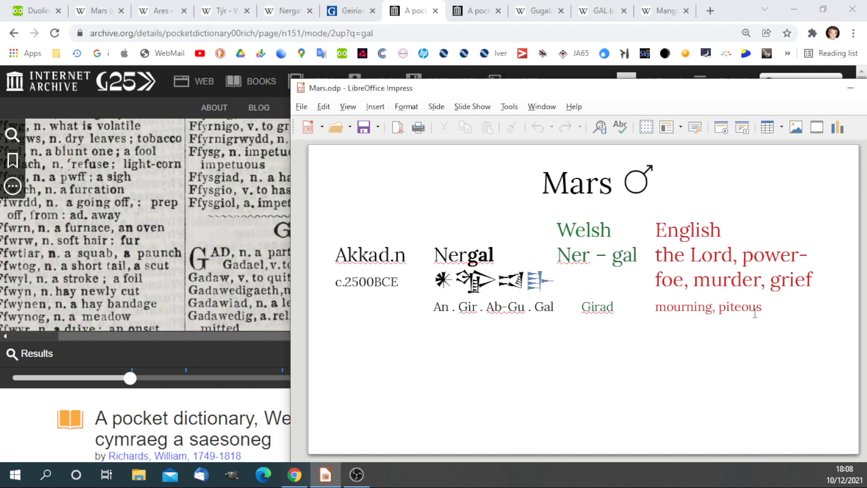
{"action": "mouse_move", "coordinate": [803, 265]}
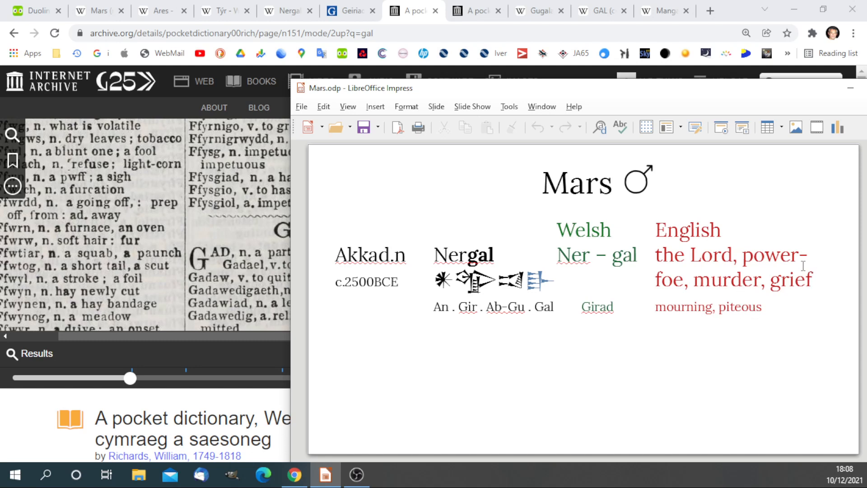
{"action": "mouse_move", "coordinate": [507, 326]}
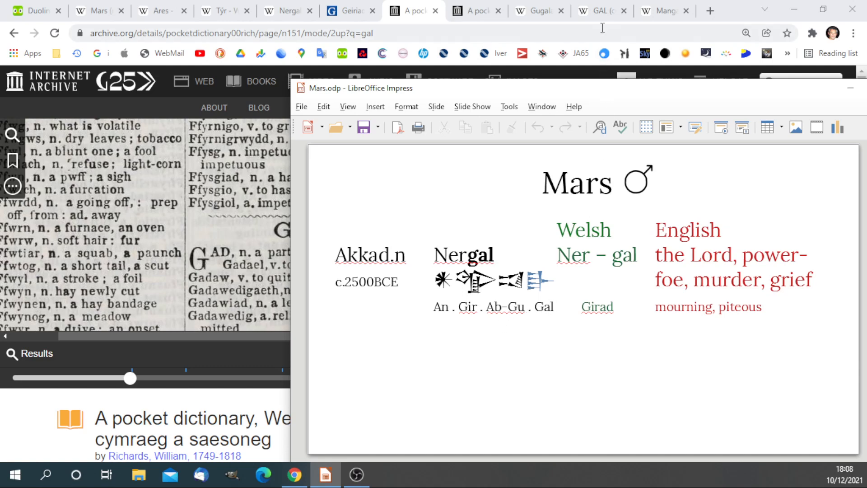
Step: Switch to the Wikipedia GAL (cuneiform) article tab
{"action": "left_click", "coordinate": [600, 10]}
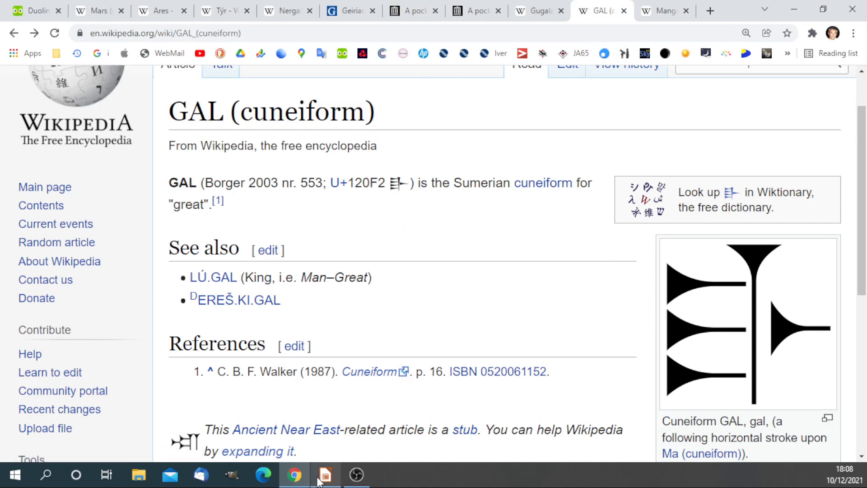
Step: Bring the Nergal slide with An . Gir . Ab-Gu . Gal back in front
{"action": "left_click", "coordinate": [325, 474]}
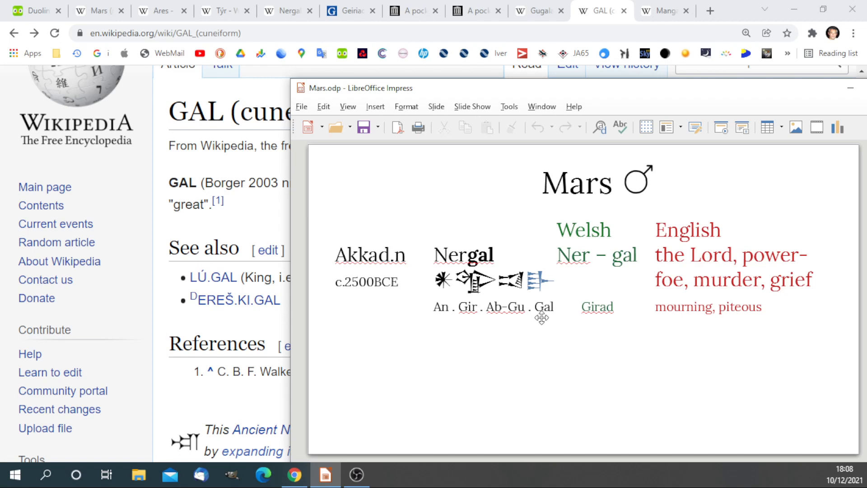
{"action": "mouse_move", "coordinate": [528, 270]}
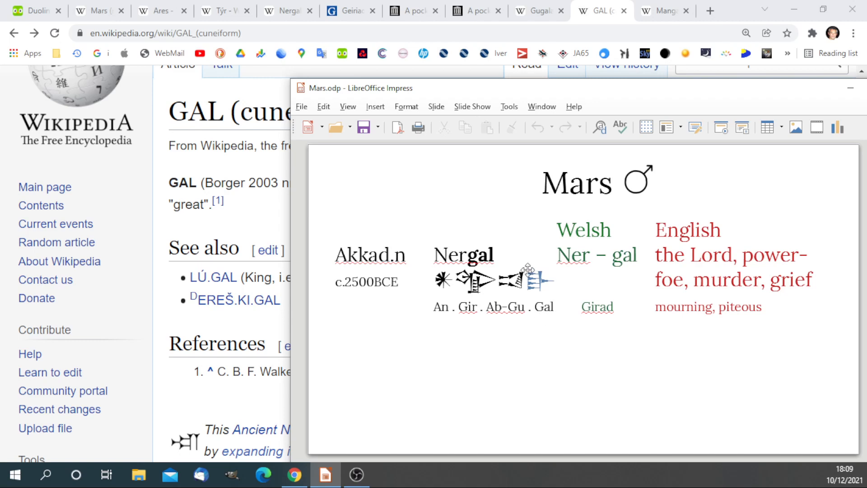
{"action": "mouse_move", "coordinate": [544, 293]}
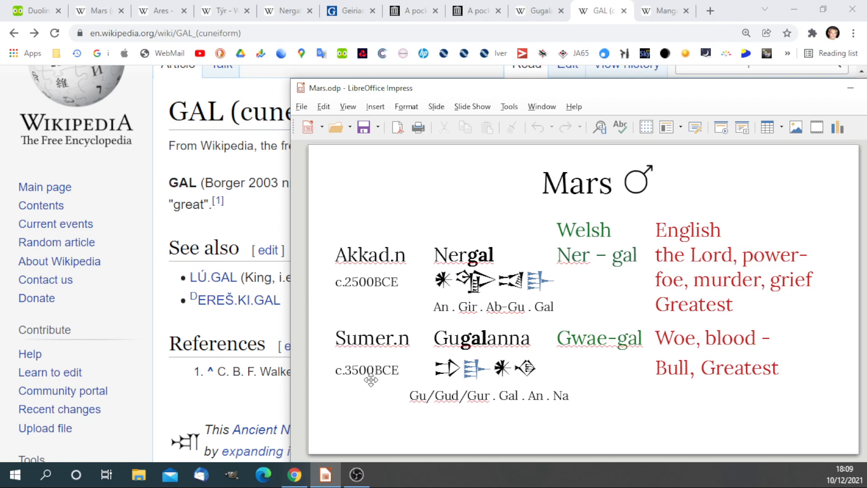
{"action": "mouse_move", "coordinate": [411, 332]}
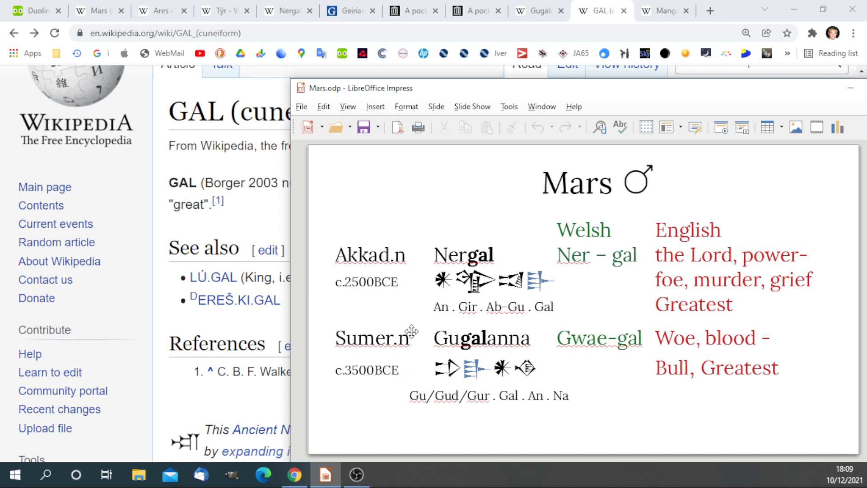
{"action": "mouse_move", "coordinate": [434, 342]}
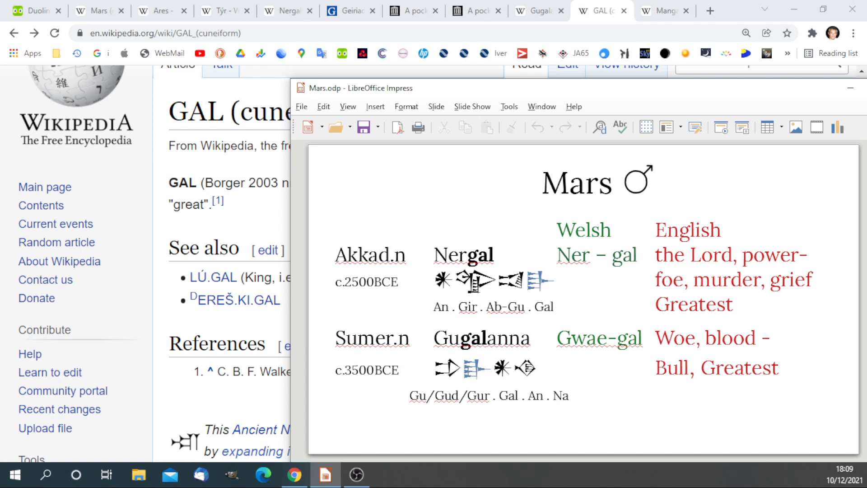
{"action": "mouse_move", "coordinate": [732, 378]}
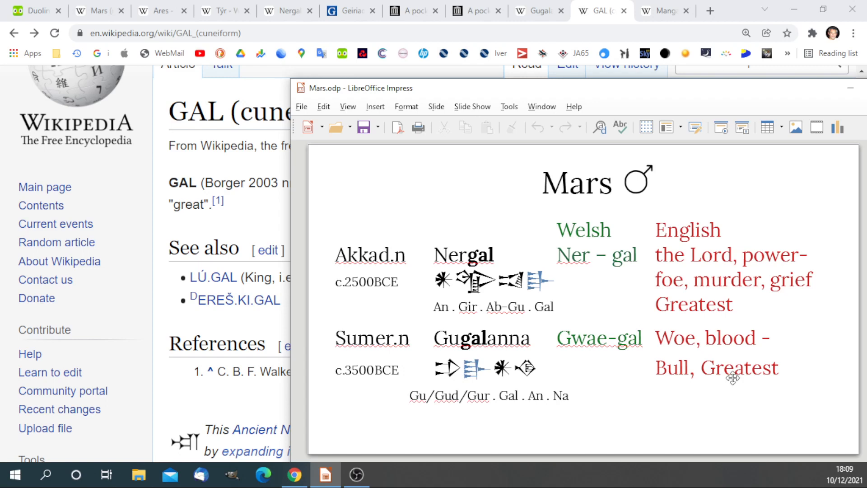
{"action": "mouse_move", "coordinate": [433, 369]}
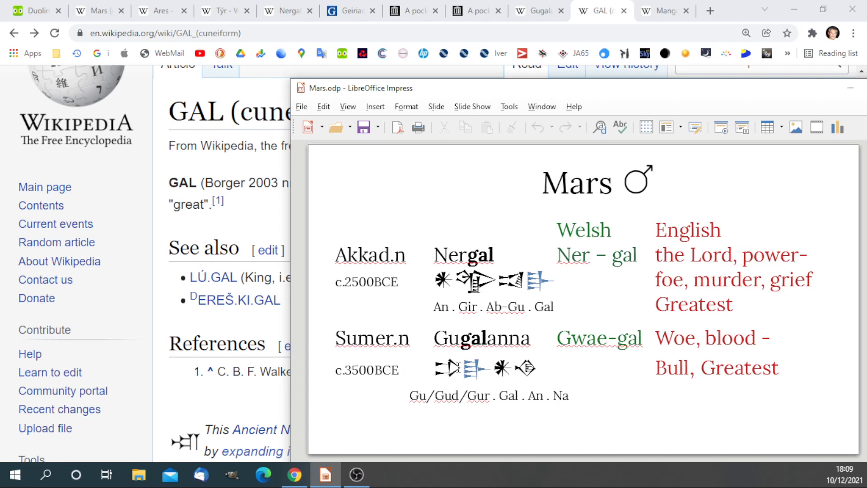
{"action": "mouse_move", "coordinate": [460, 369]}
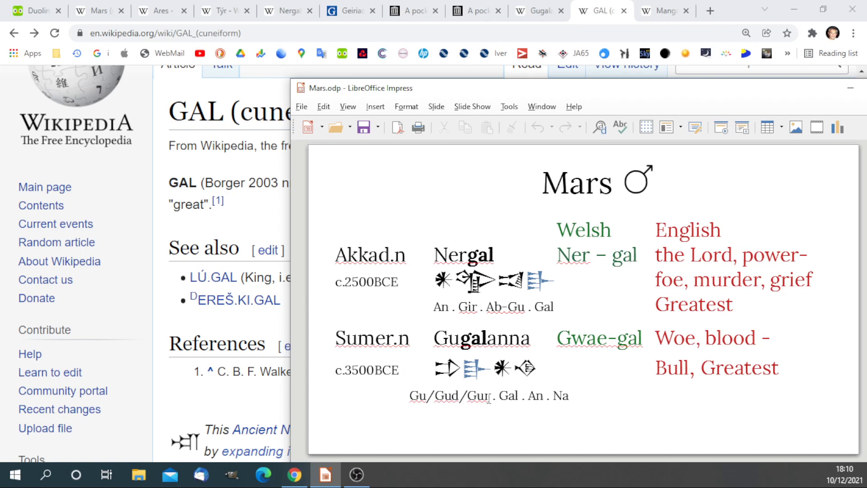
{"action": "mouse_move", "coordinate": [433, 336]}
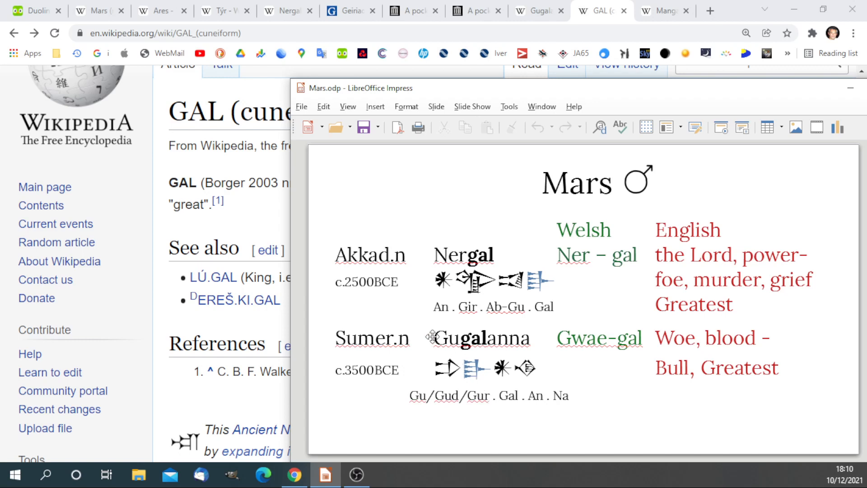
{"action": "mouse_move", "coordinate": [458, 337]}
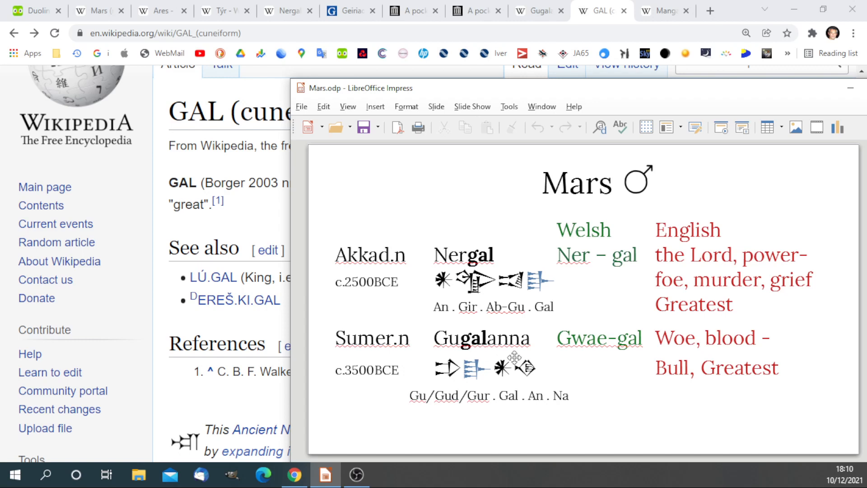
{"action": "mouse_move", "coordinate": [587, 350]}
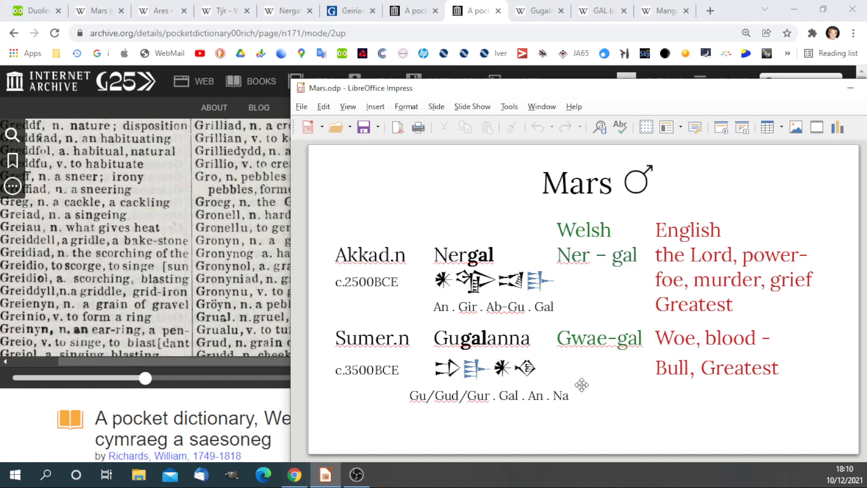
{"action": "mouse_move", "coordinate": [583, 381]}
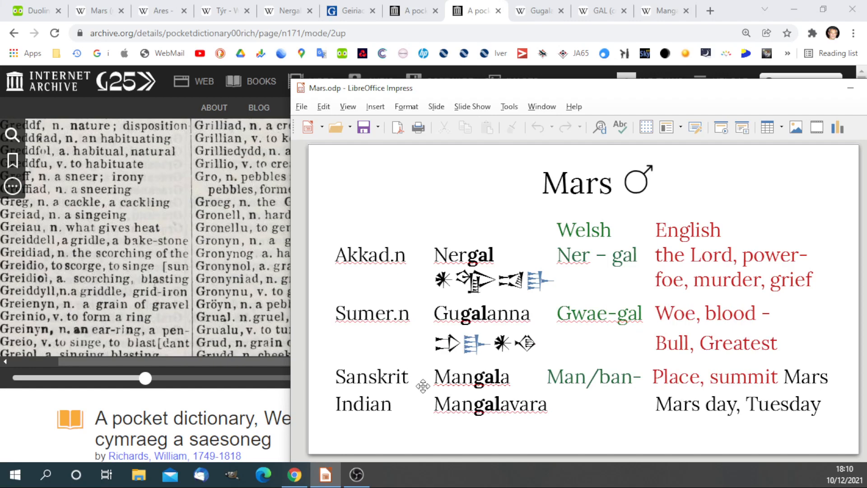
{"action": "mouse_move", "coordinate": [661, 11]}
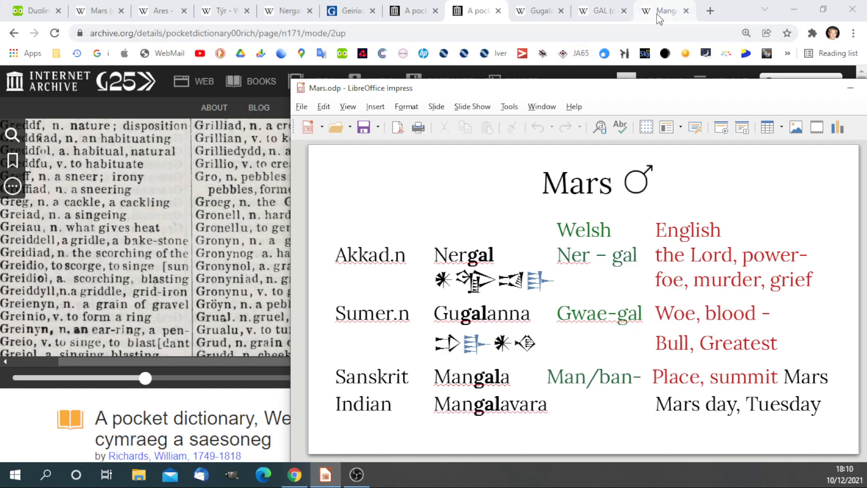
Step: View the Wikipedia Mangala article on Mars in Hindu texts
{"action": "left_click", "coordinate": [664, 11]}
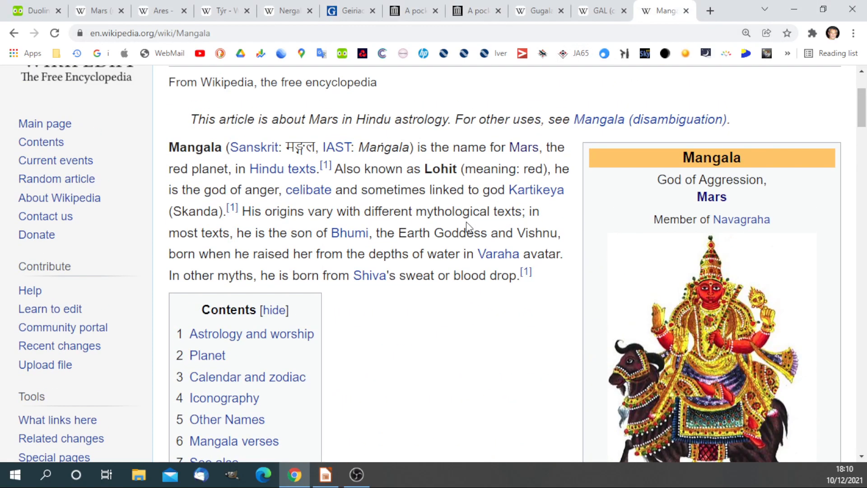
Step: Read Mangala's Wikipedia infobox (Tuesday, red, mount Ram), then bring back the Mars slide
{"action": "scroll", "scroll_direction": "down", "scroll_amount": 3}
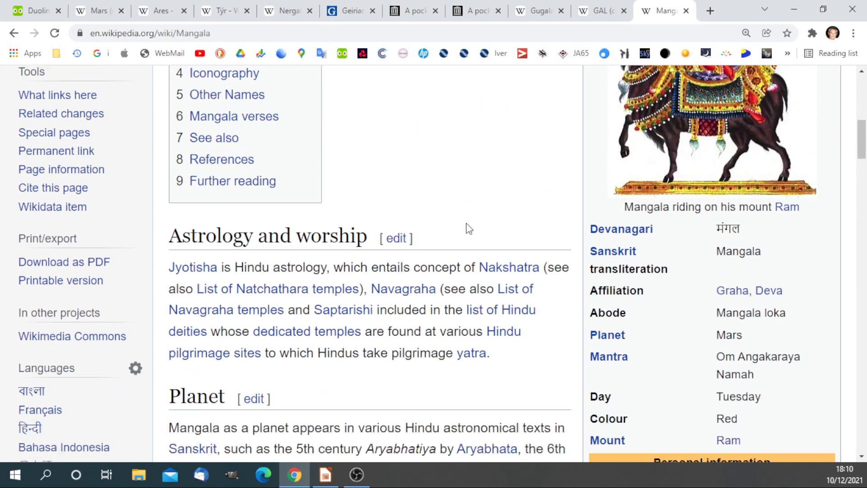
{"action": "scroll", "scroll_direction": "down", "scroll_amount": 3}
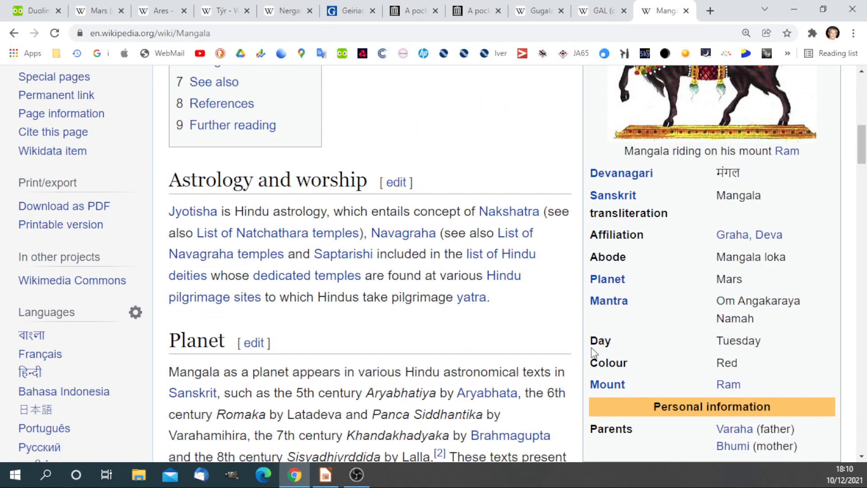
{"action": "scroll", "scroll_direction": "down", "scroll_amount": 3}
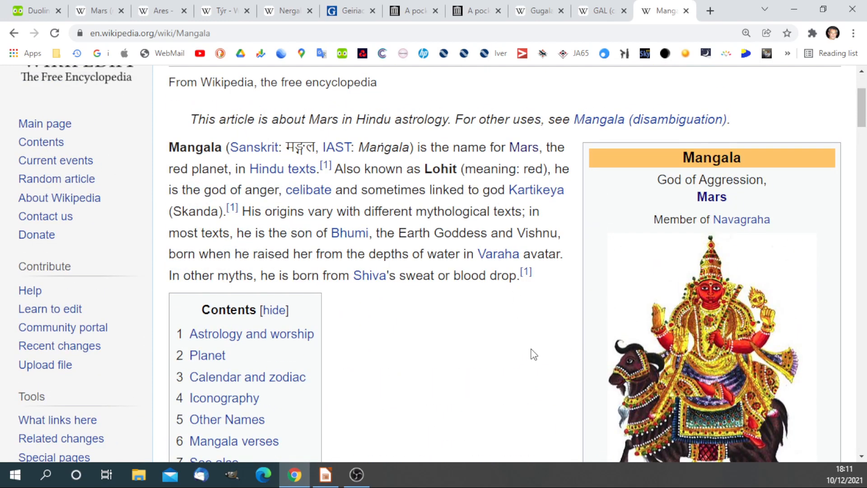
{"action": "mouse_move", "coordinate": [526, 356]}
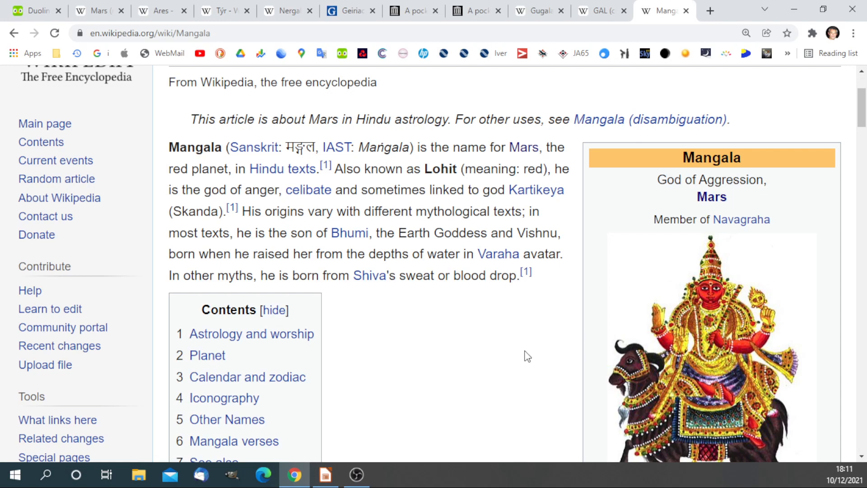
{"action": "scroll", "scroll_direction": "down", "scroll_amount": 3}
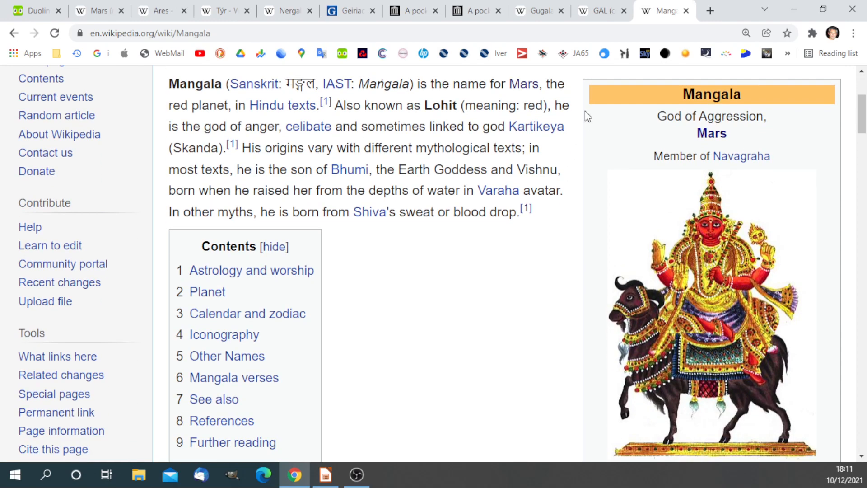
{"action": "left_click", "coordinate": [325, 474]}
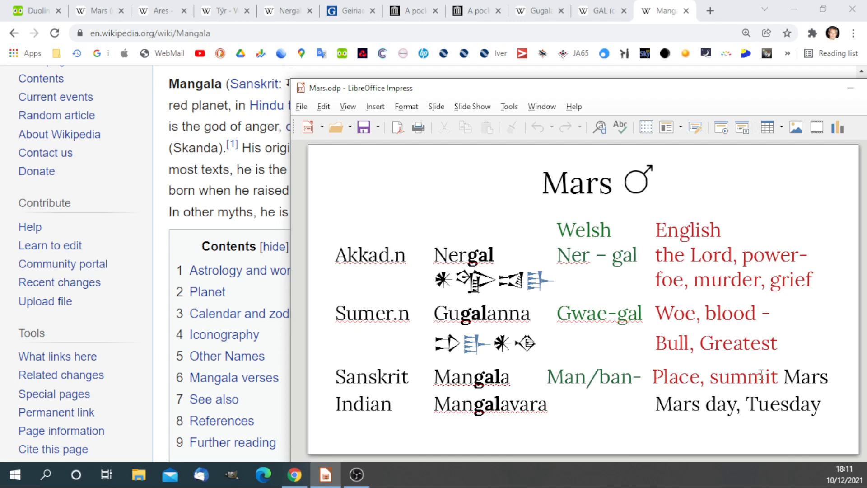
{"action": "mouse_move", "coordinate": [710, 331]}
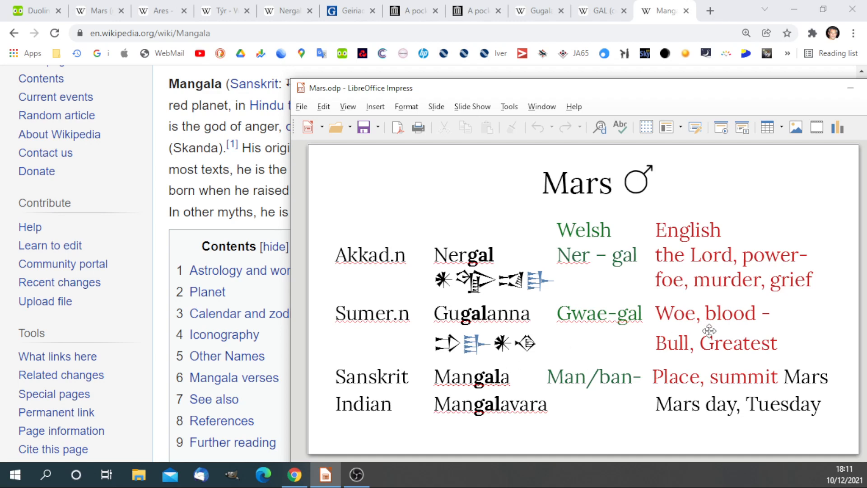